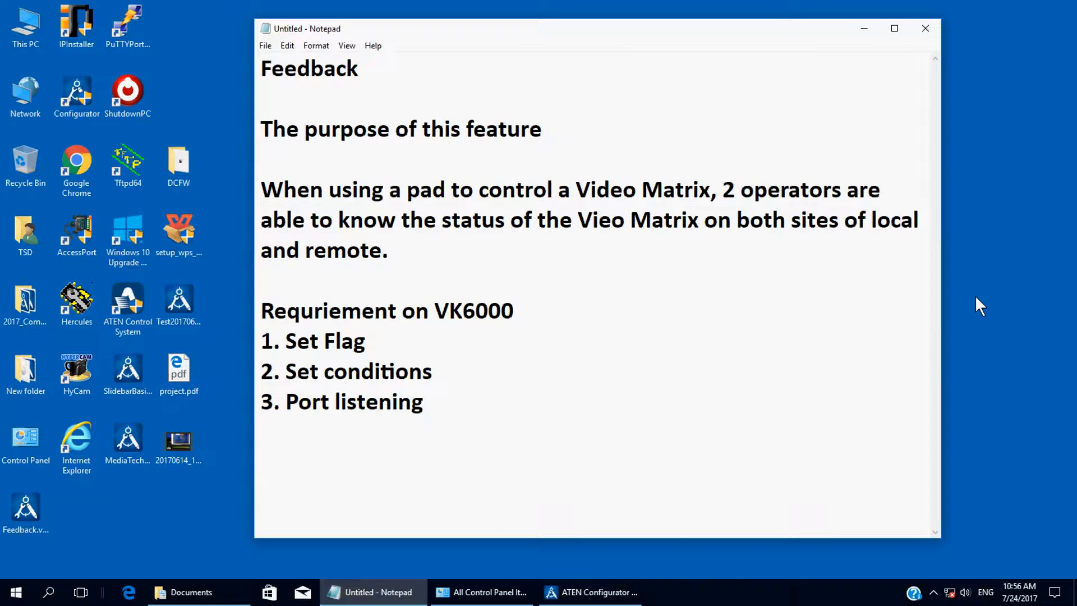
mouse_move(836, 319)
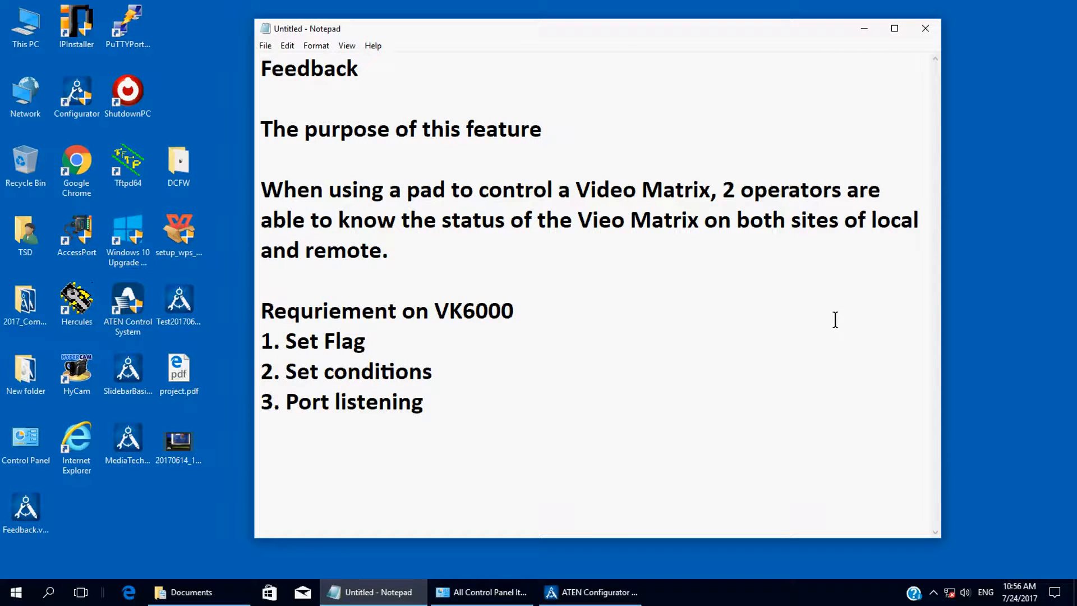
mouse_move(829, 332)
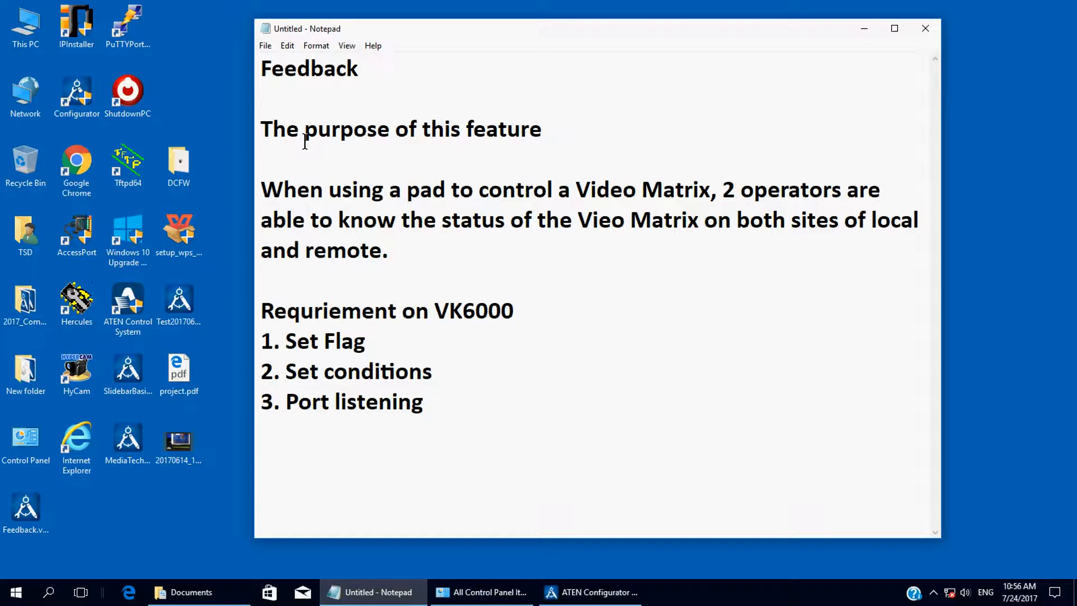
mouse_move(415, 196)
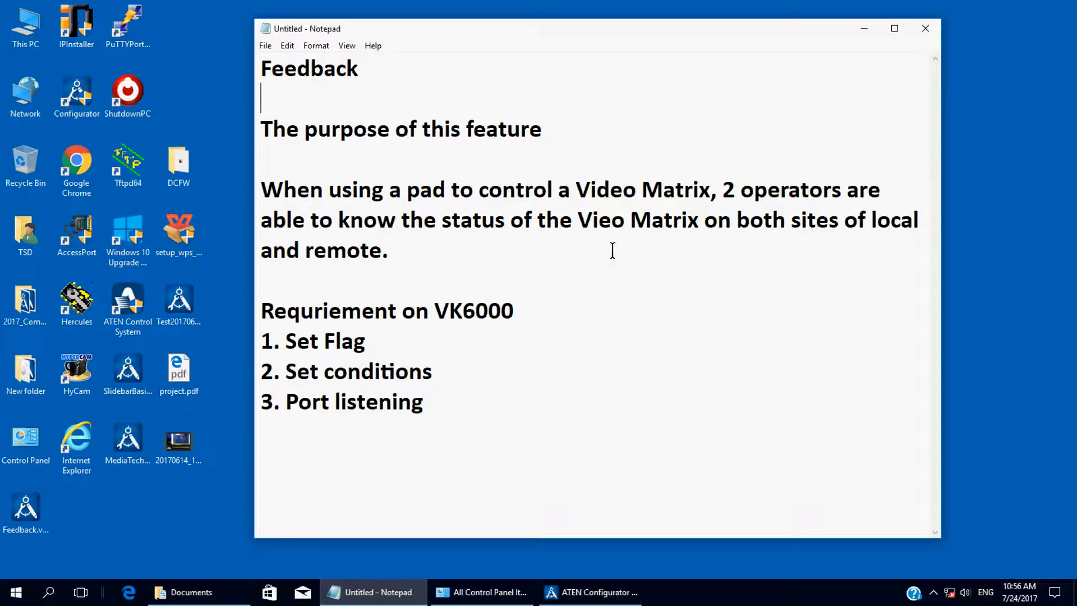
mouse_move(594, 226)
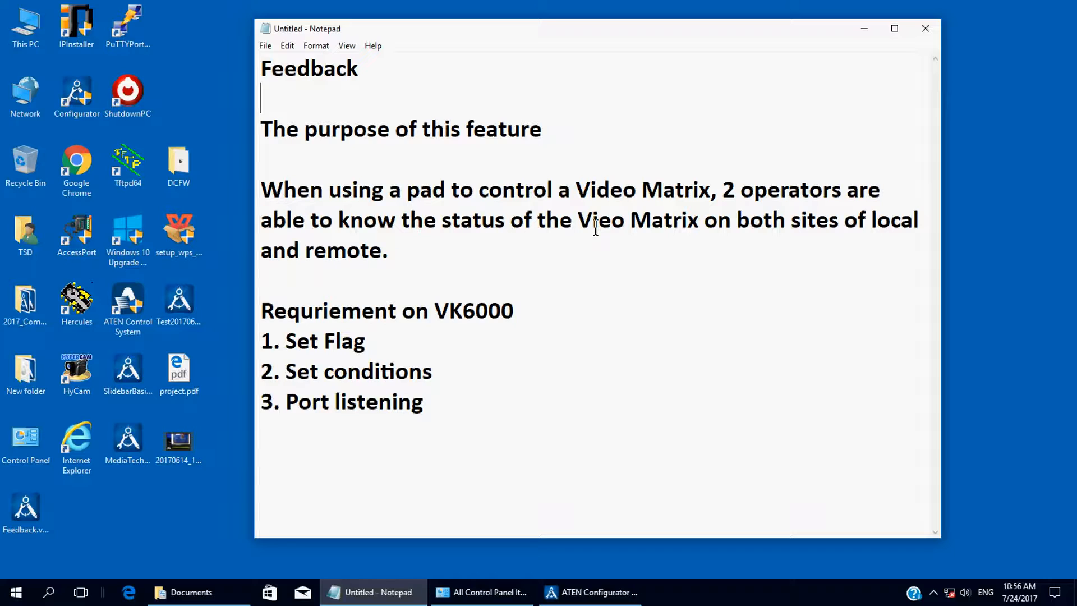
mouse_move(698, 243)
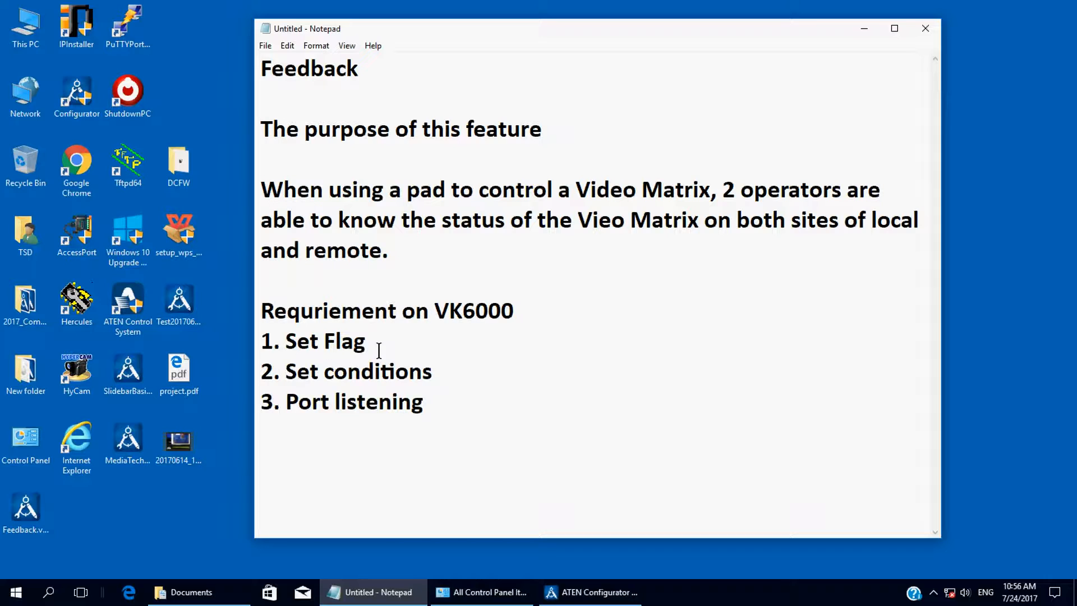
mouse_move(475, 376)
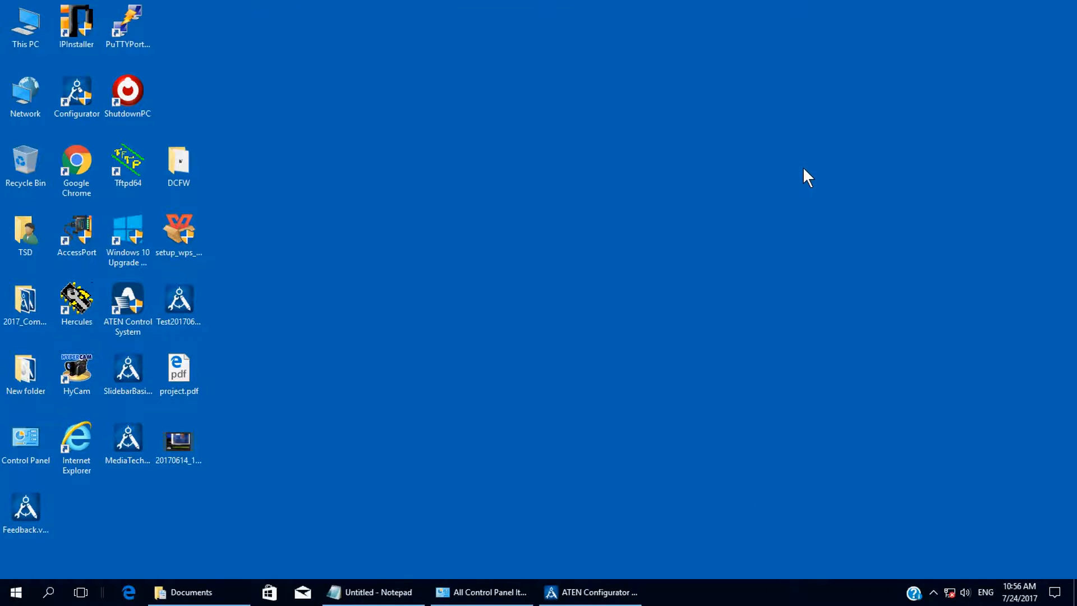
- Return to the Feedback project, clear the vm5808 device search and close the Device Library
click(590, 593)
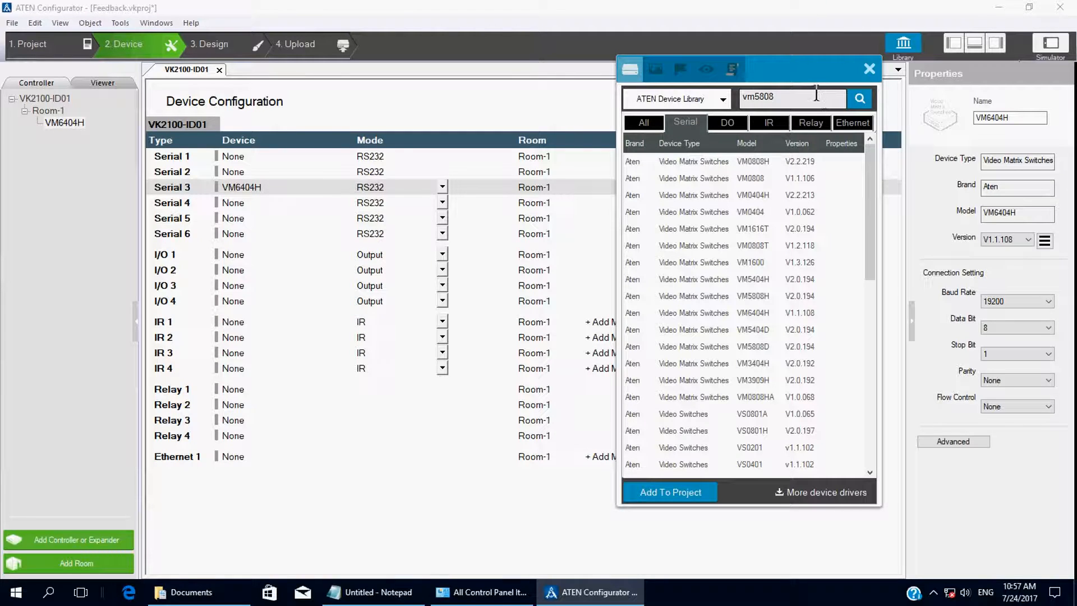
triple_click(790, 97)
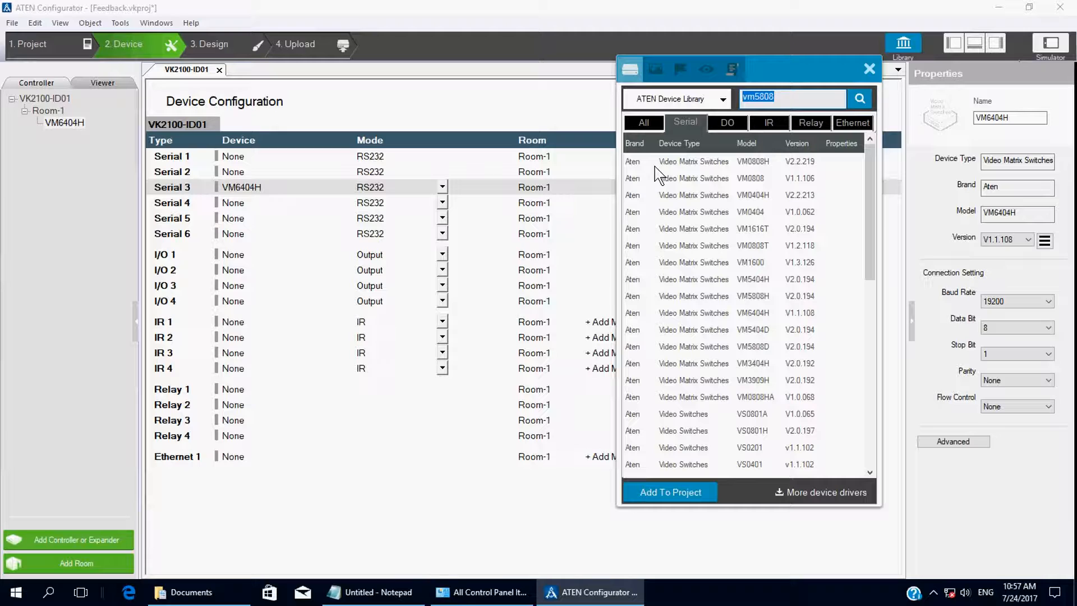
click(791, 98)
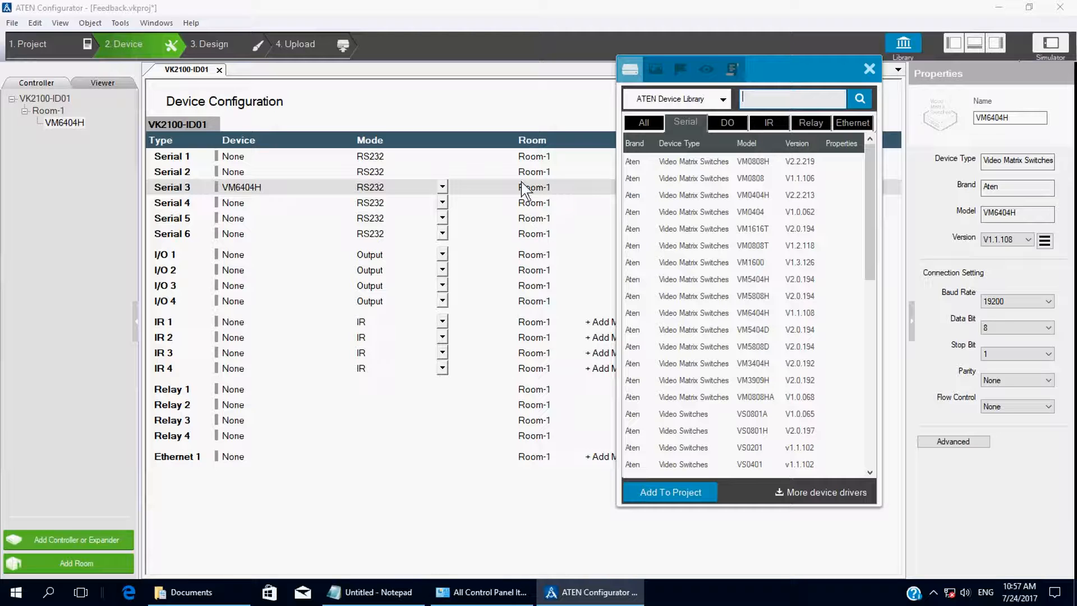
click(869, 68)
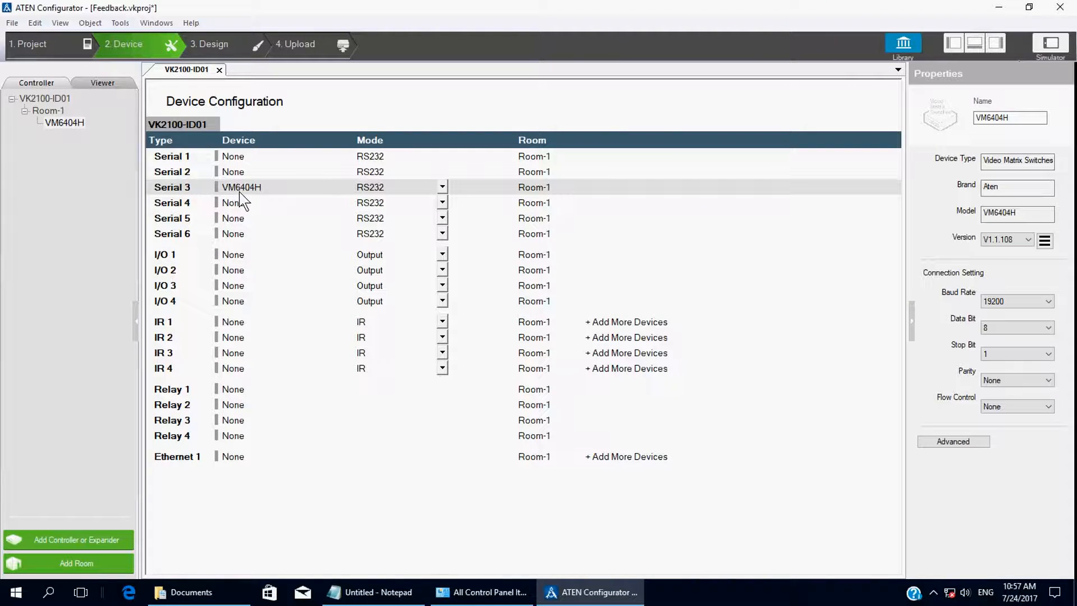
mouse_move(255, 208)
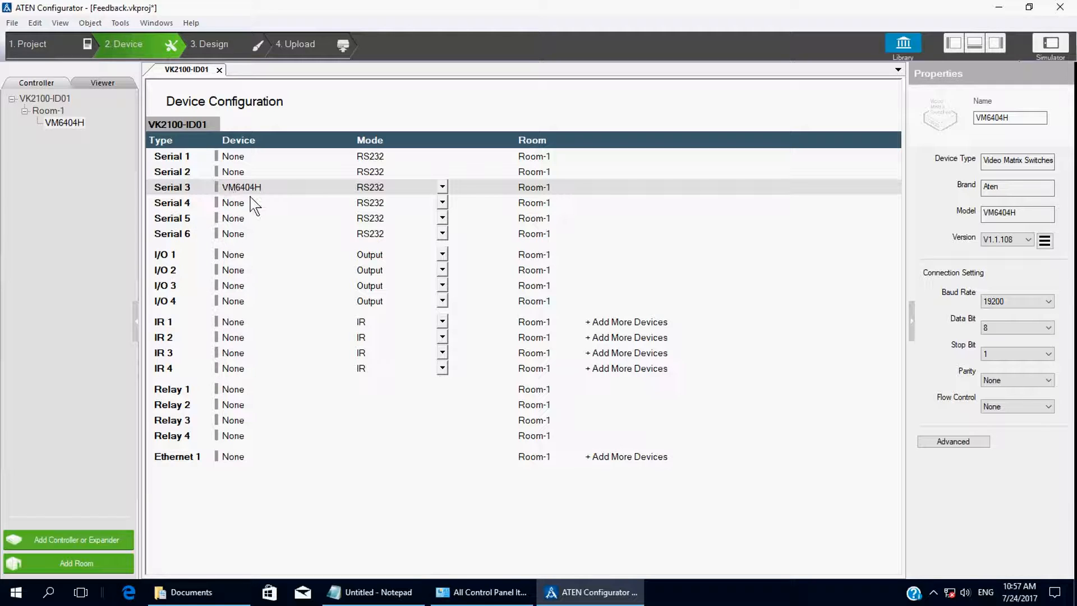
- Switch to the Design stage and deselect the input buttons on the Home Page
click(209, 43)
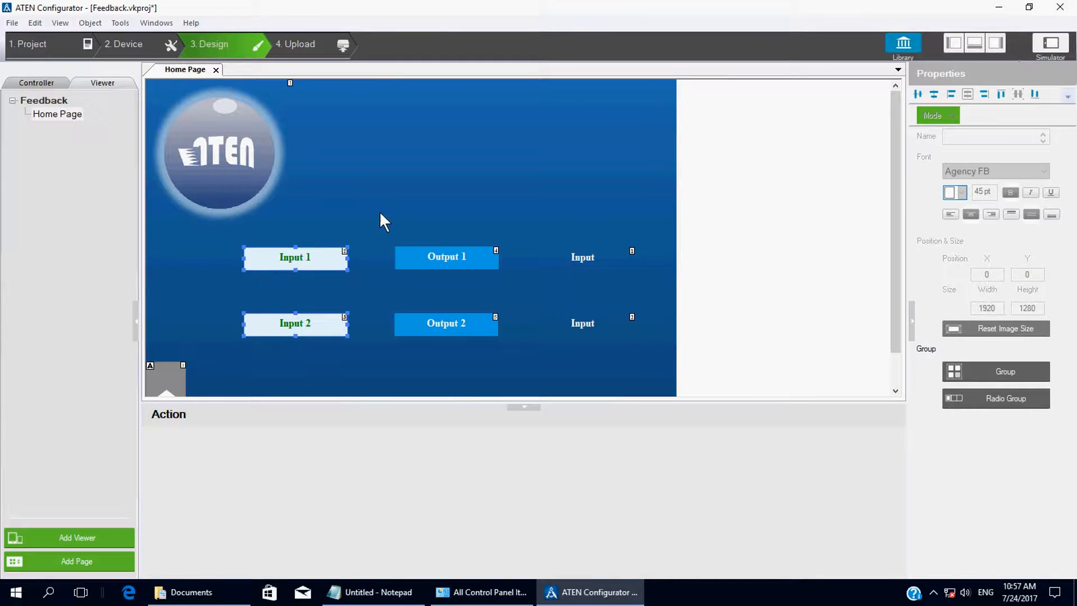
click(446, 256)
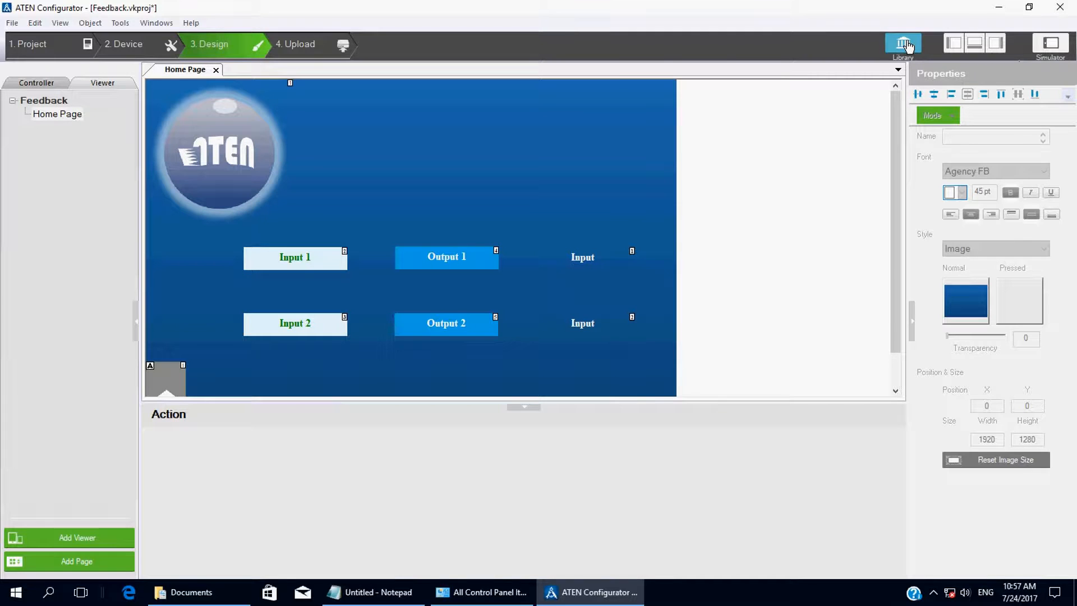
- Review the VMinout flag's settings (range 1–10, default 1) in the library and leave them unchanged
click(903, 44)
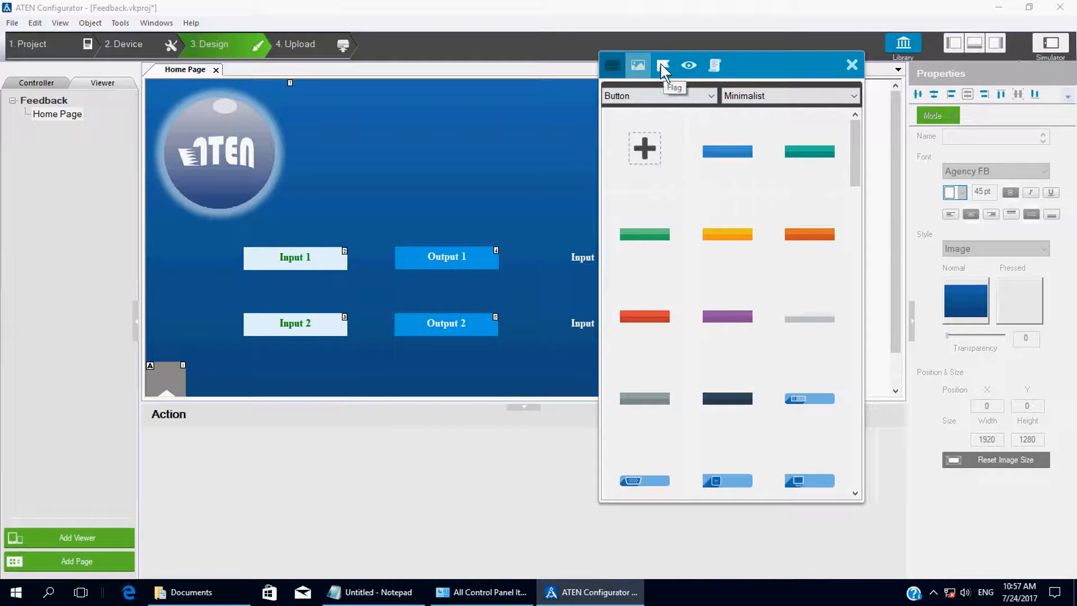
click(662, 64)
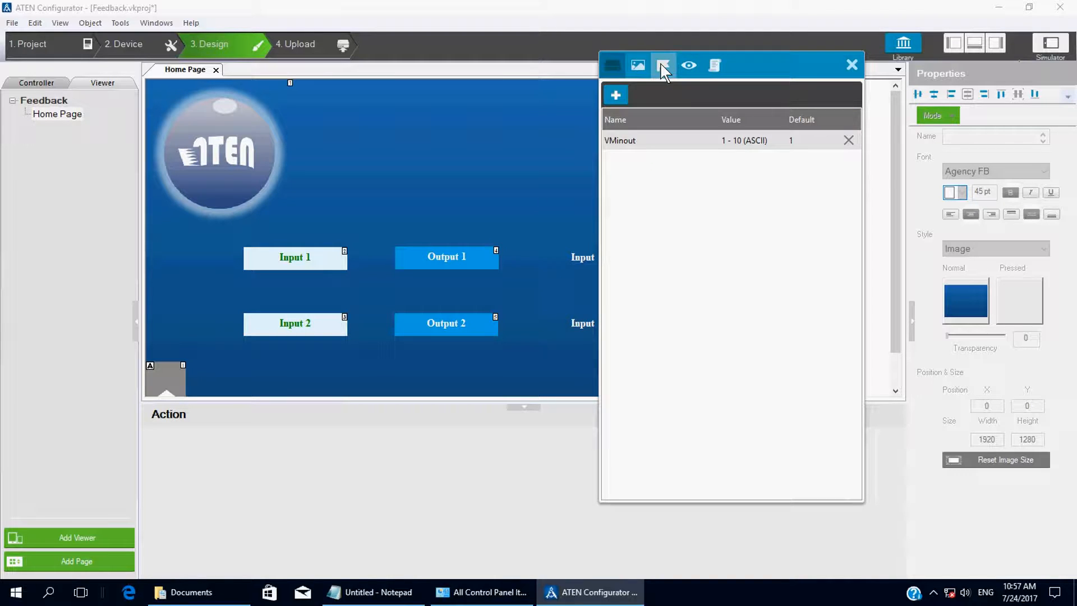
double_click(619, 140)
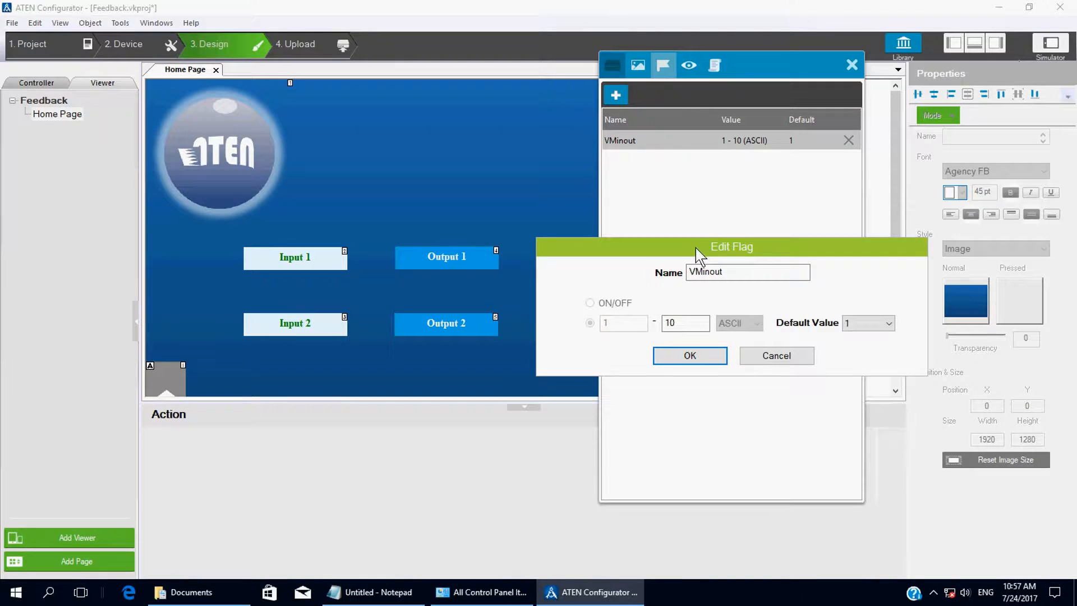
drag(731, 246, 633, 180)
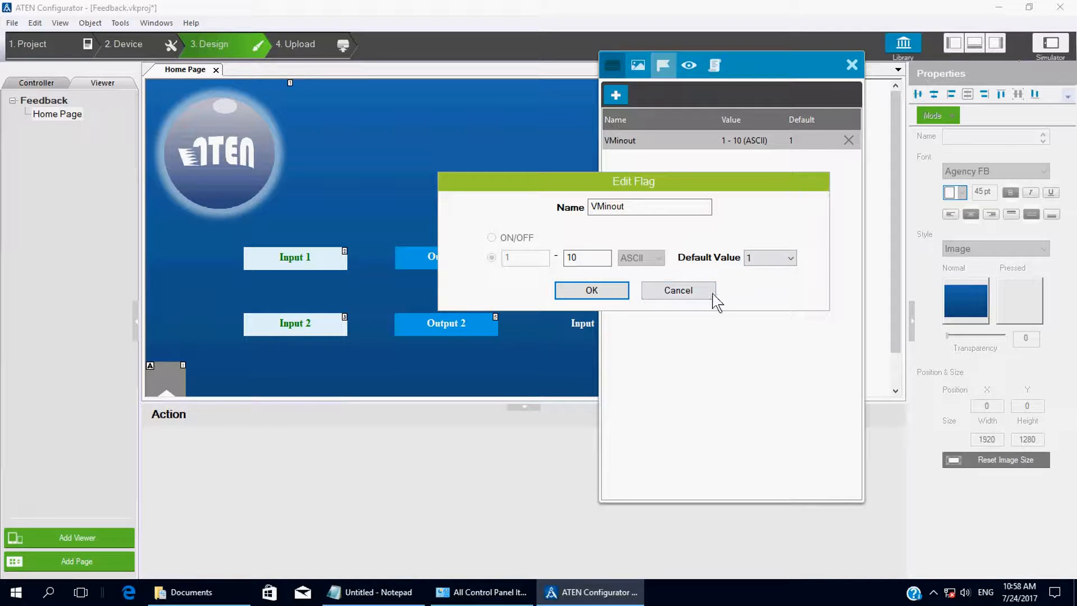
click(678, 290)
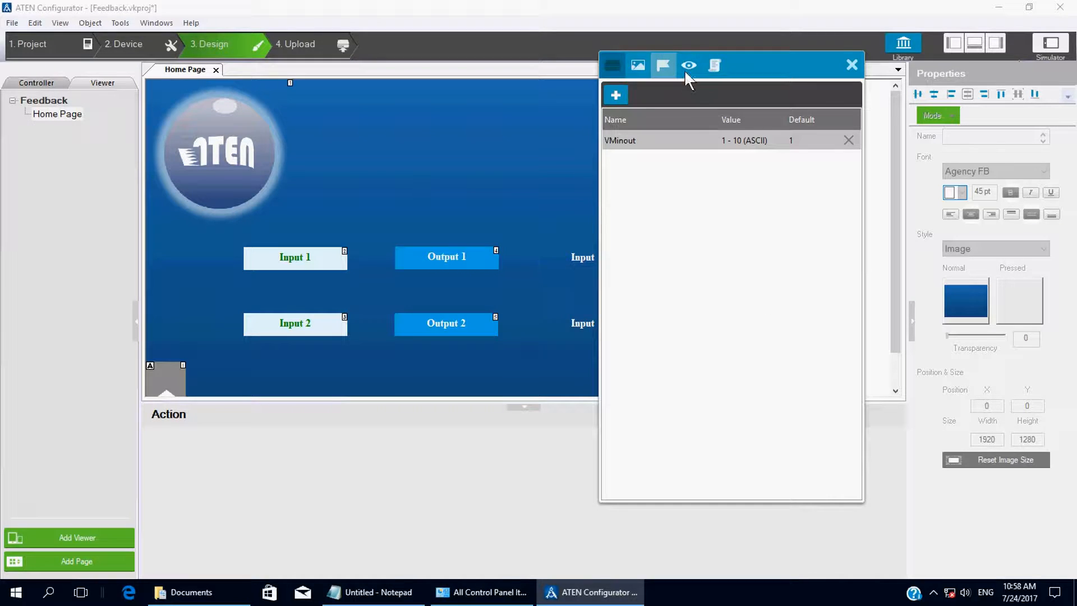
- Switch to the monitors and start editing the VMinout monitor's Message Equal return message
click(688, 64)
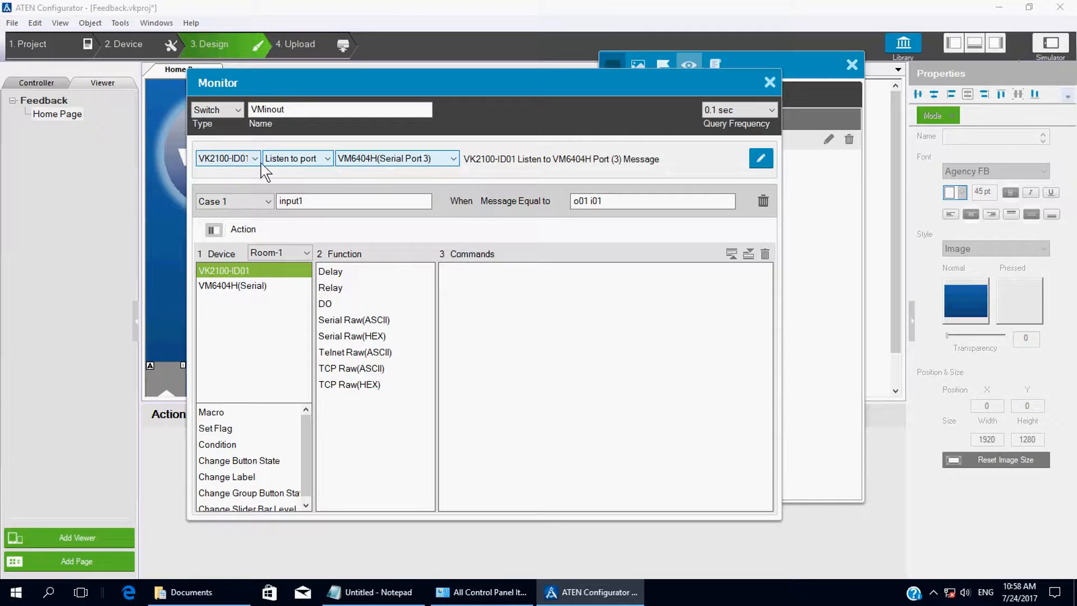
mouse_move(221, 174)
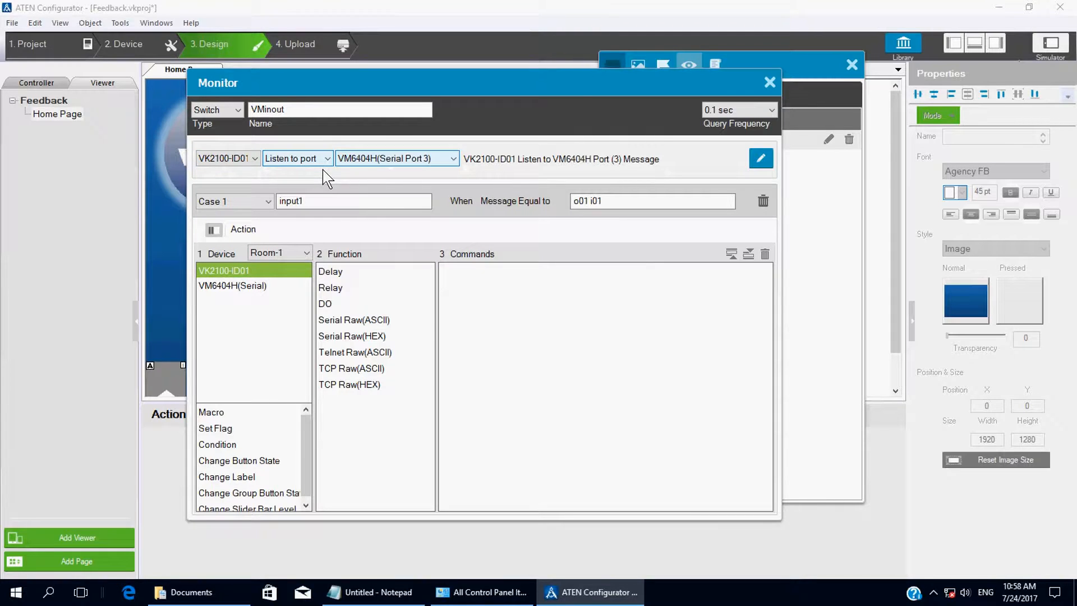
mouse_move(350, 180)
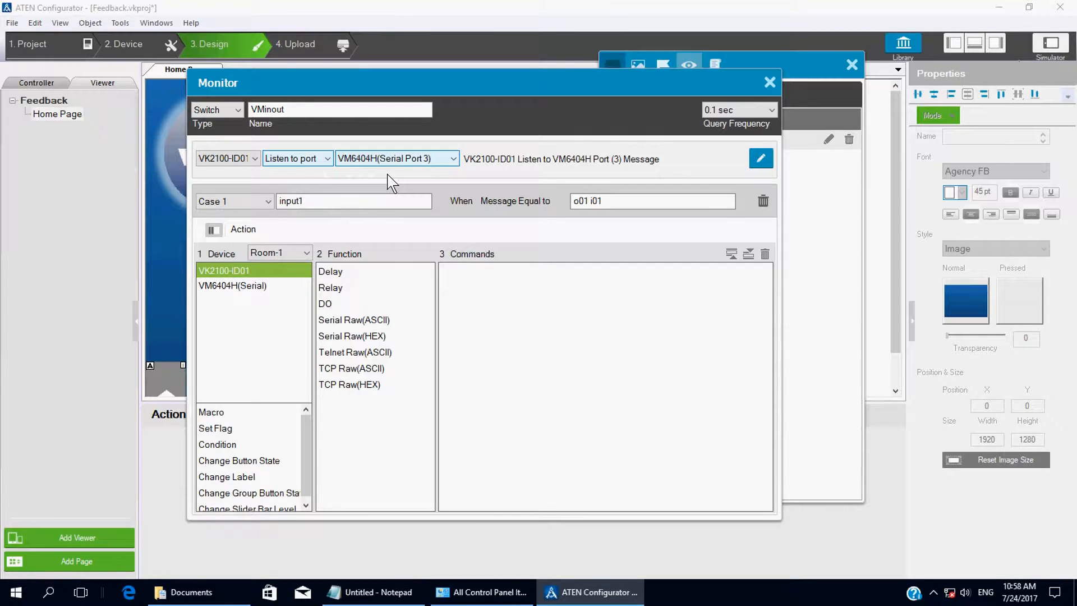
mouse_move(436, 184)
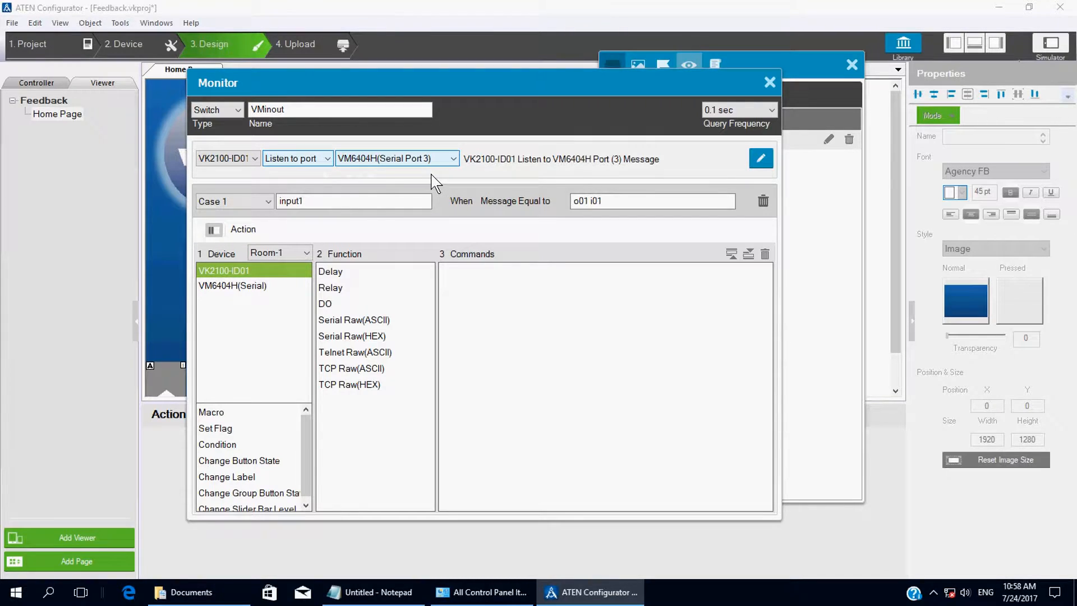
mouse_move(666, 172)
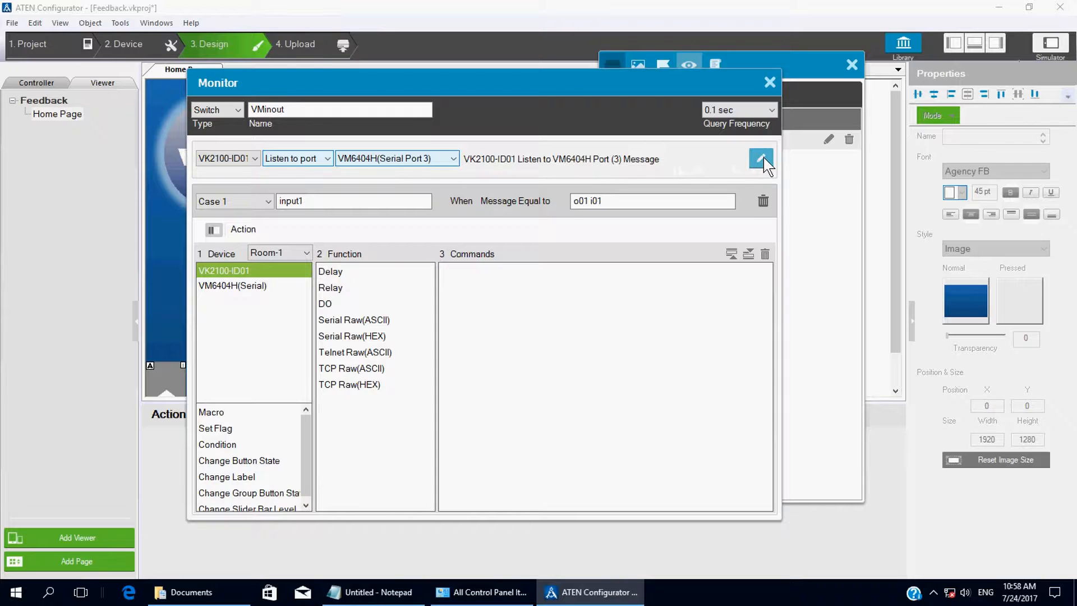
click(761, 159)
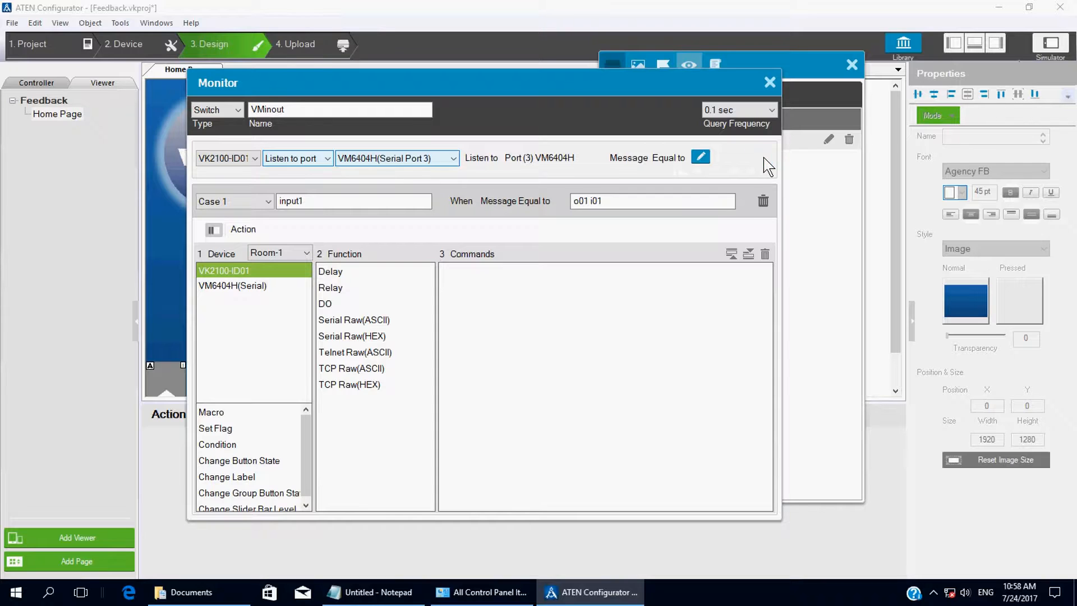
click(699, 157)
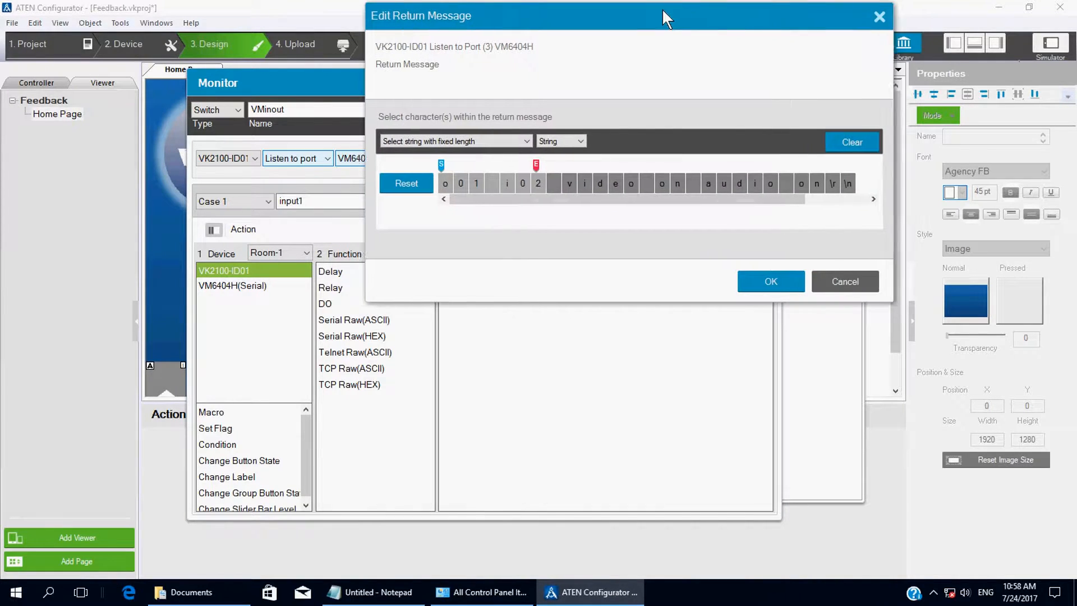
- Select the o01 i01 characters as Case 1's Message Equal value and confirm the return message
drag(667, 15, 661, 18)
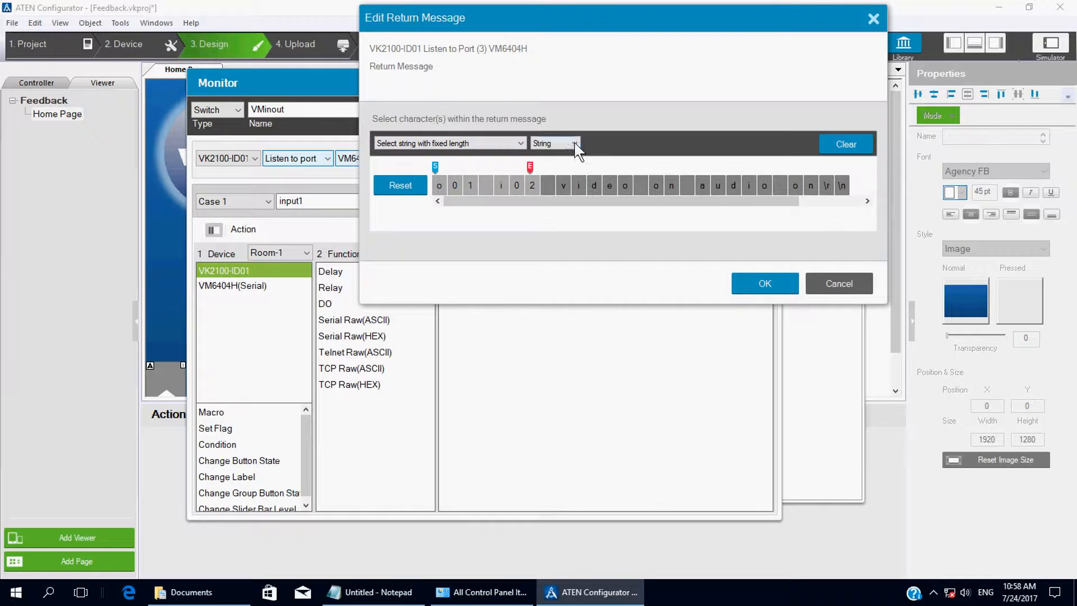
click(575, 144)
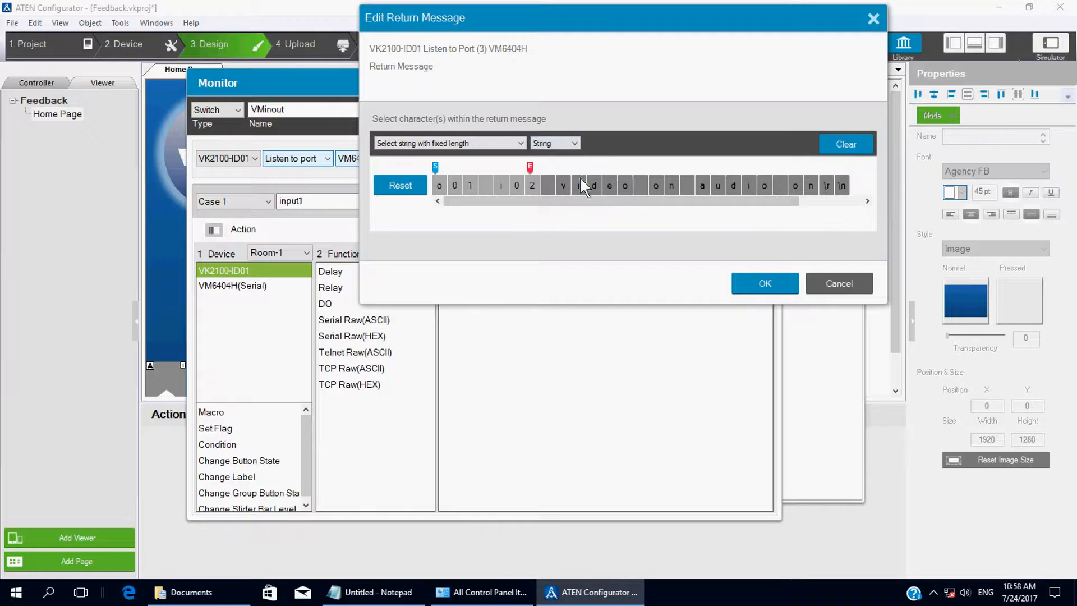
click(438, 185)
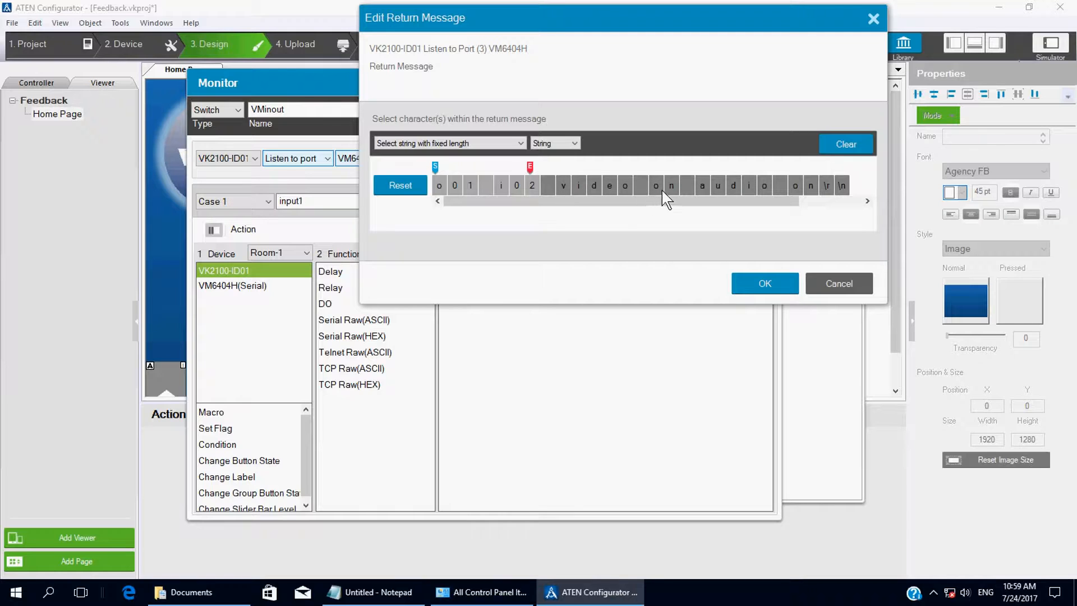
mouse_move(716, 198)
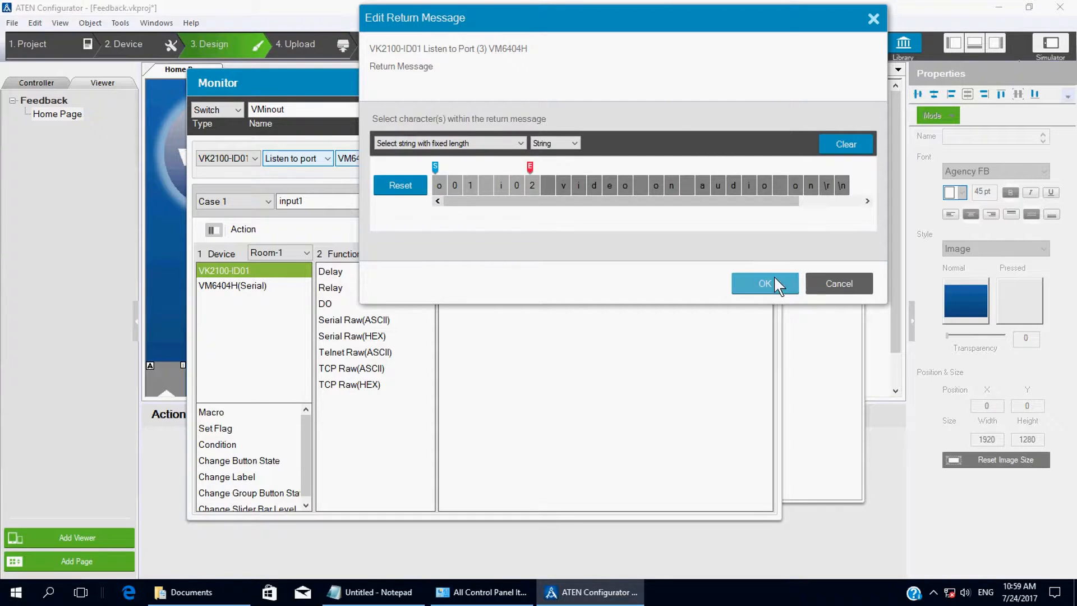
click(764, 283)
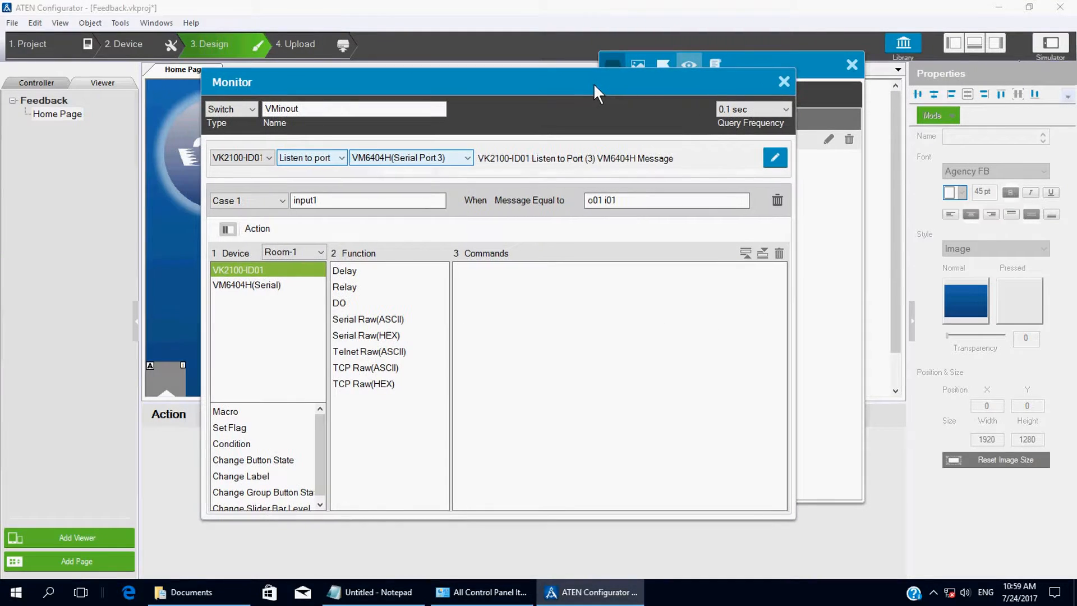
- Leave the monitor and flag panels and review Input 1's Set Flag VMinout to 1 command
click(783, 81)
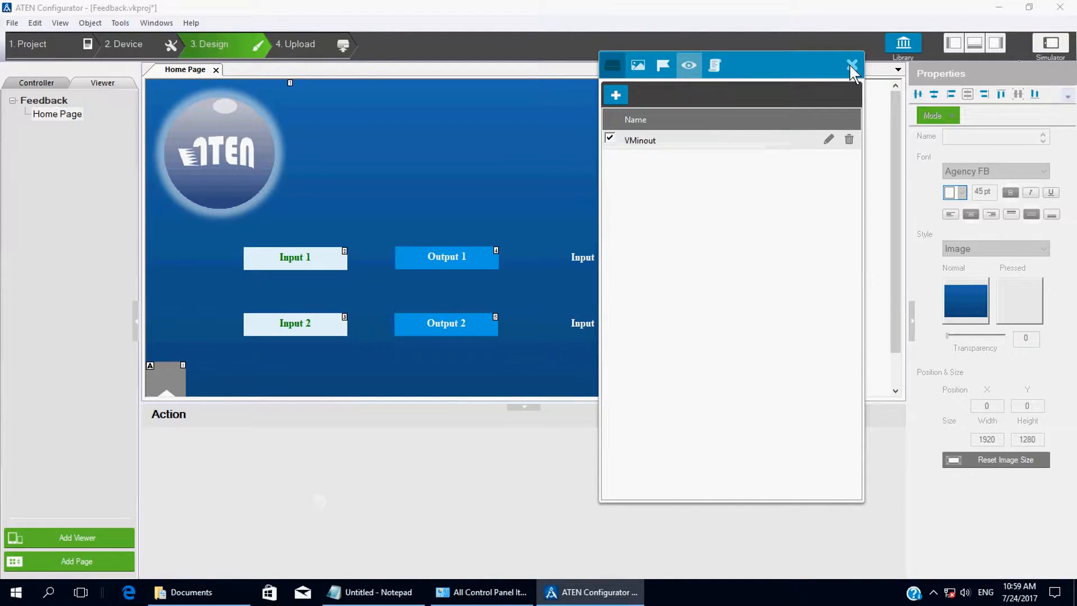
click(852, 65)
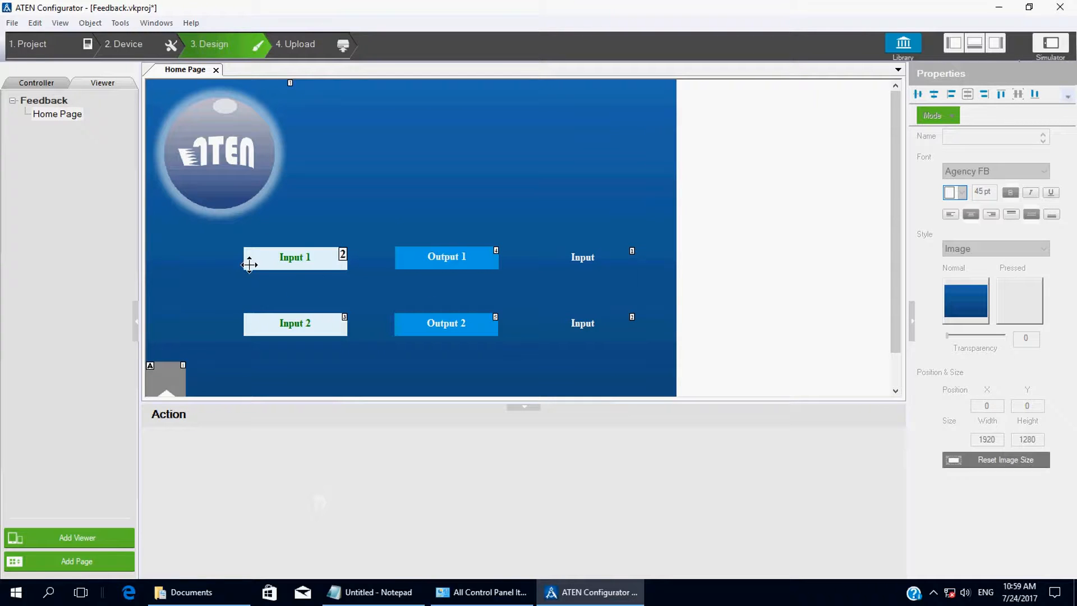
click(295, 257)
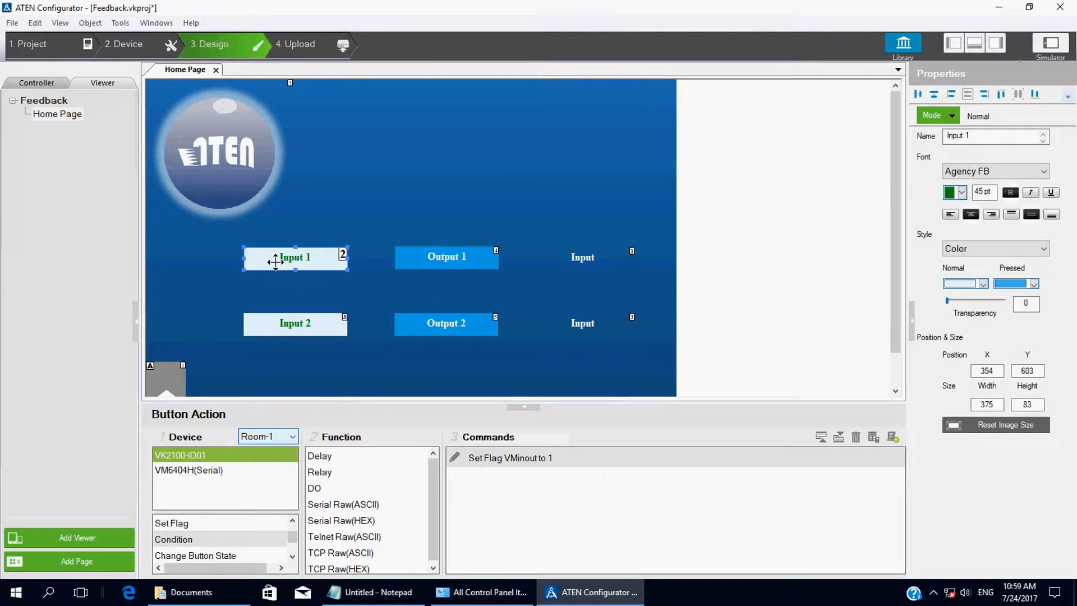
mouse_move(316, 260)
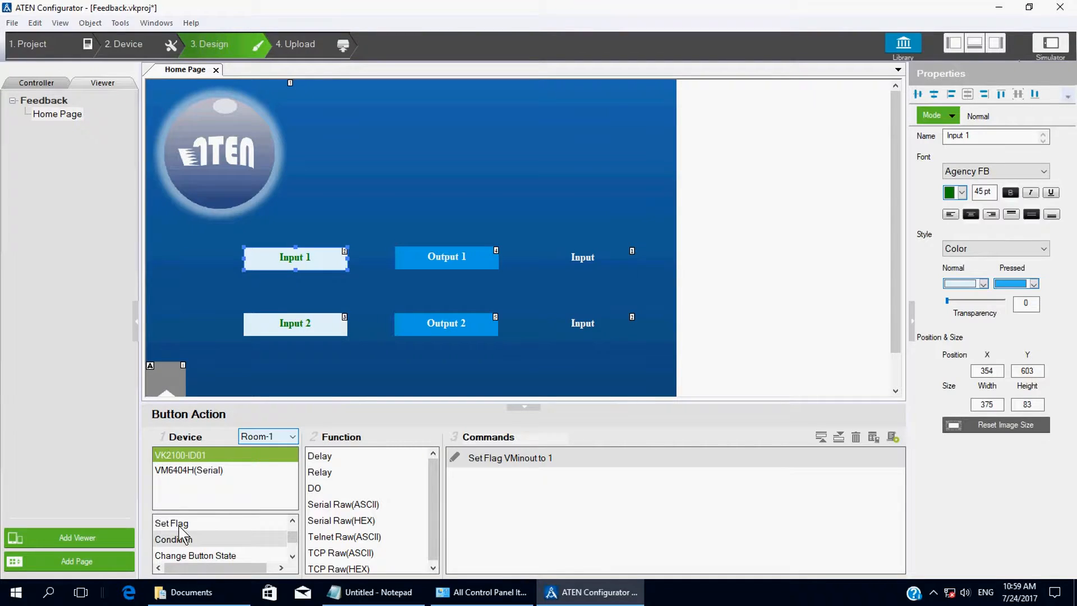
click(171, 522)
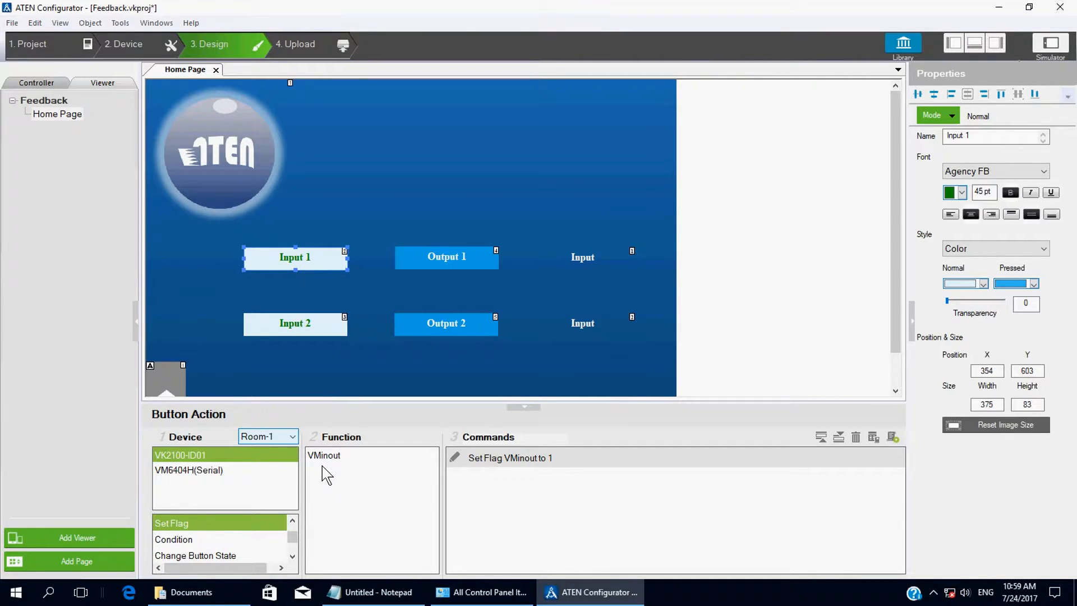
mouse_move(317, 470)
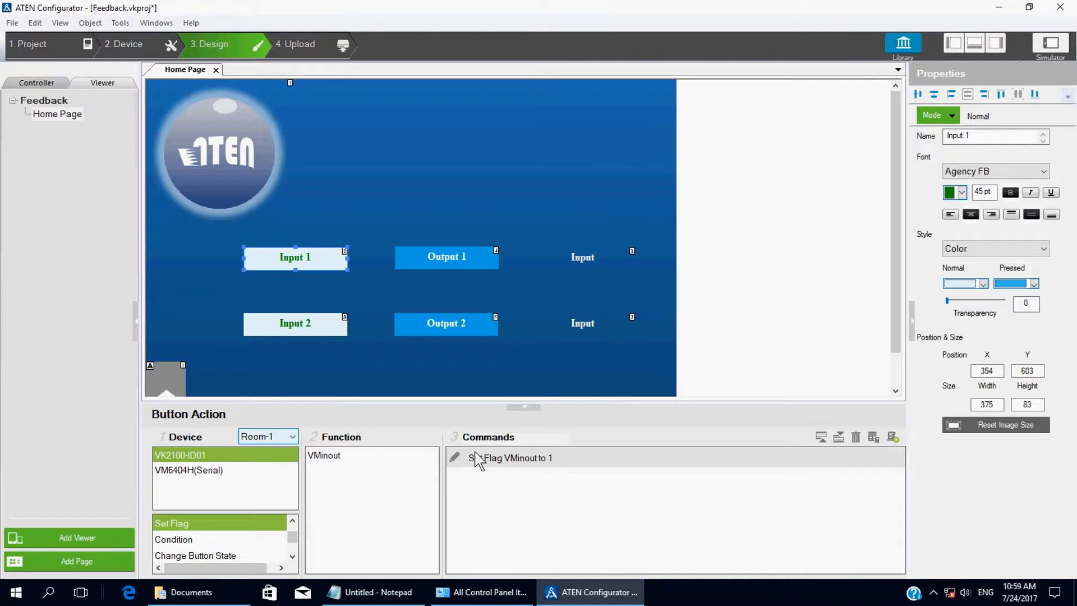
mouse_move(513, 471)
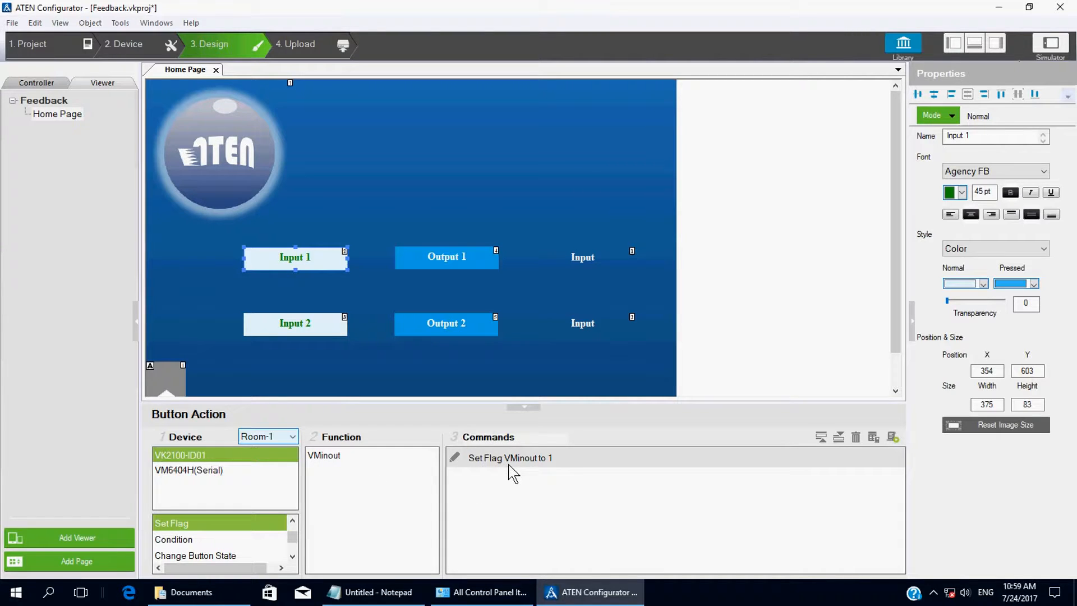
click(510, 458)
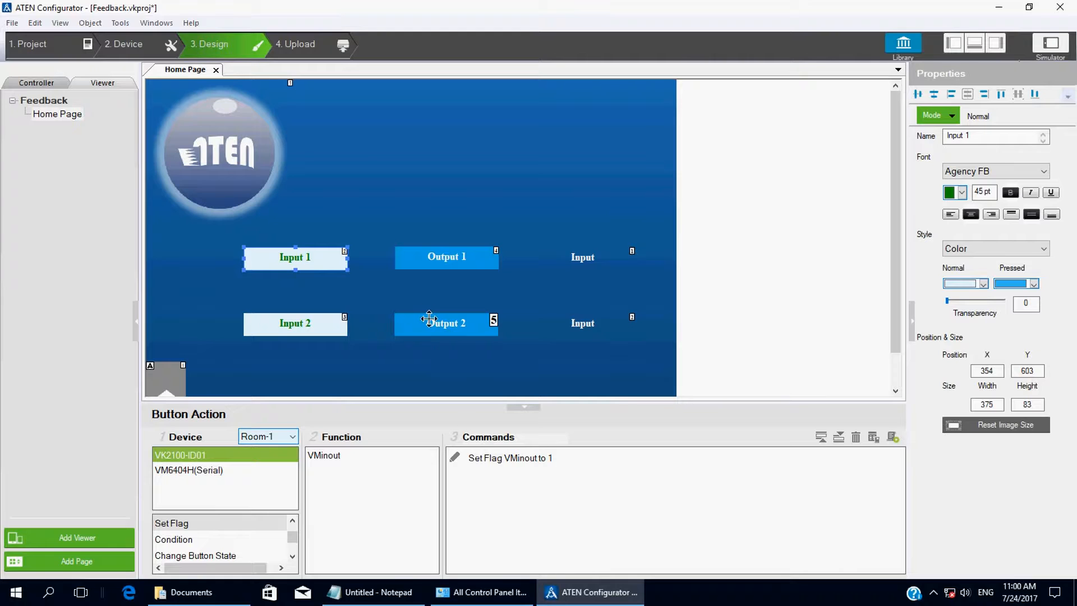
- Review Input 2, then on Output 1 choose VM6404H's 'Switch Input Port to Output Port' function
click(294, 323)
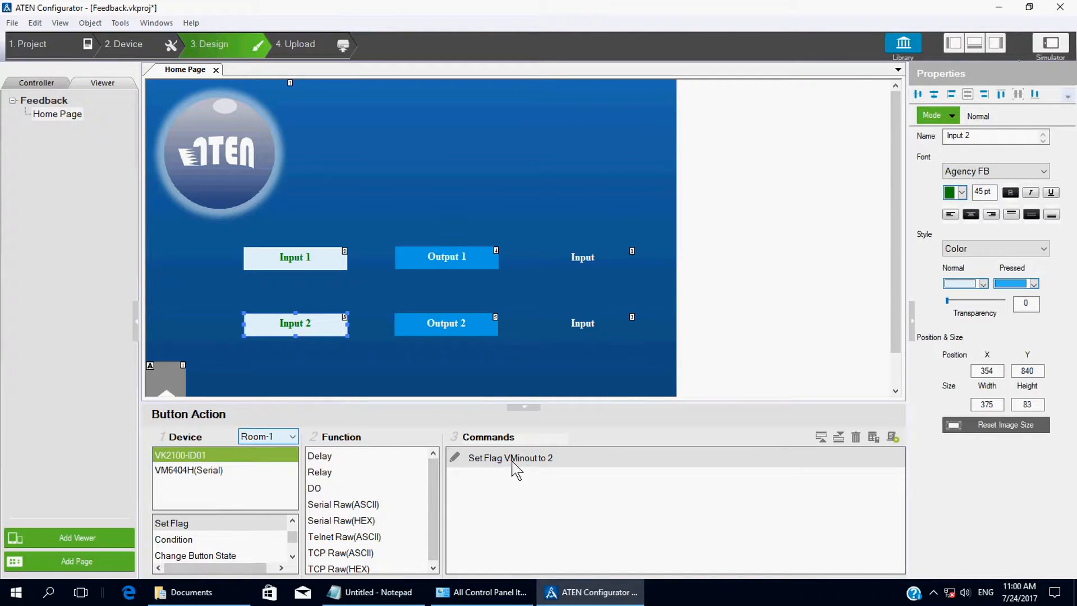
mouse_move(555, 469)
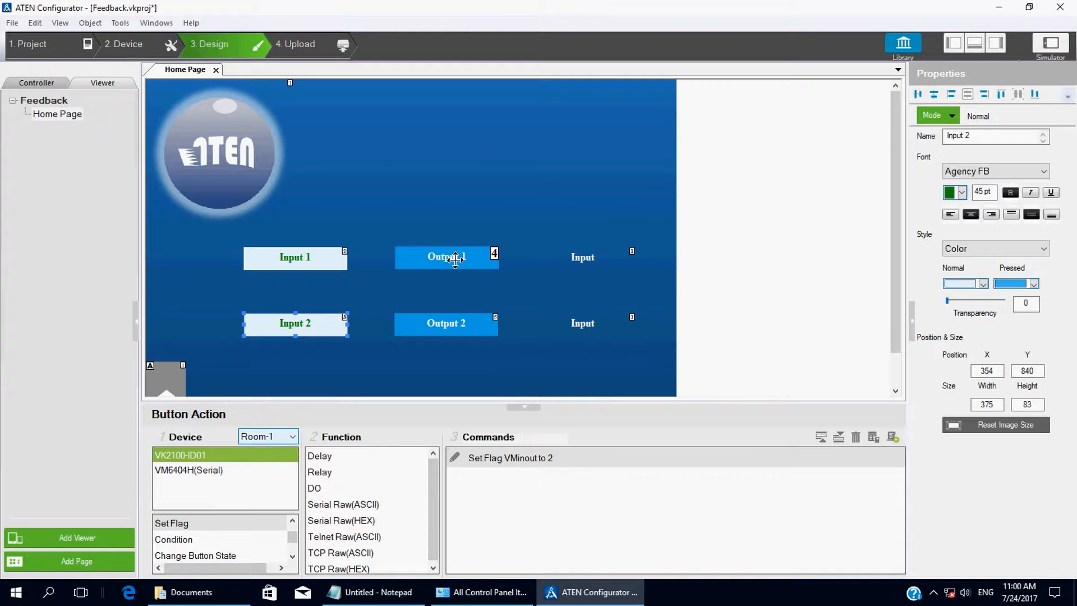
click(446, 257)
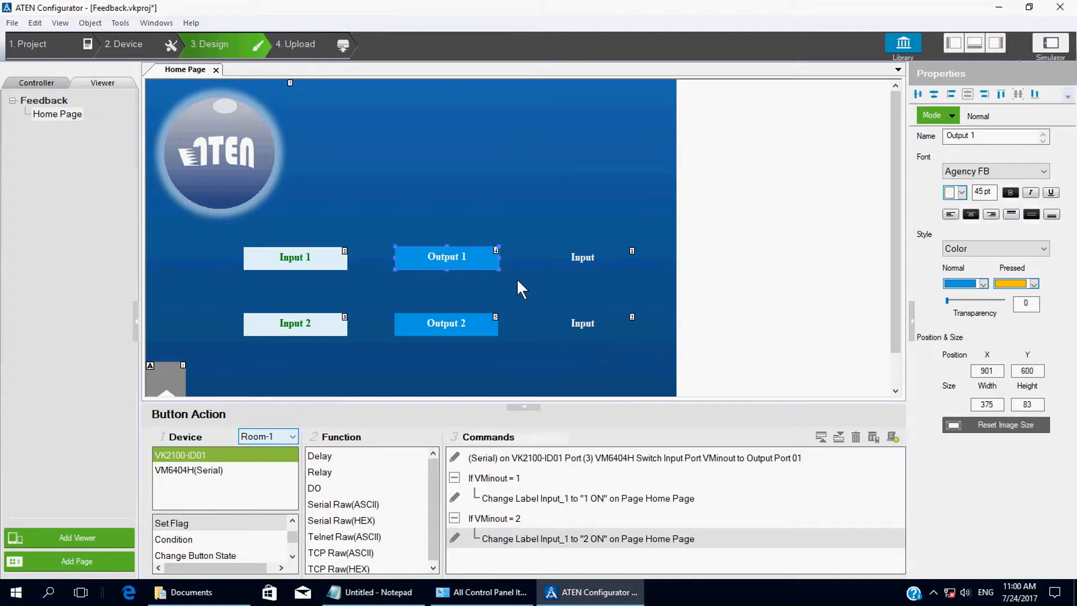
mouse_move(544, 431)
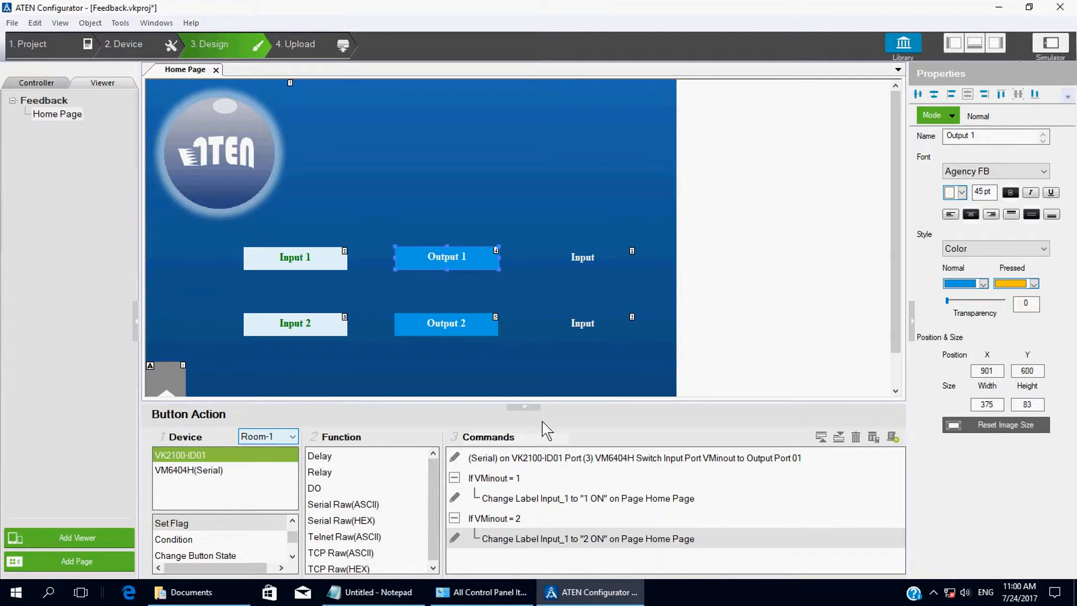
mouse_move(420, 465)
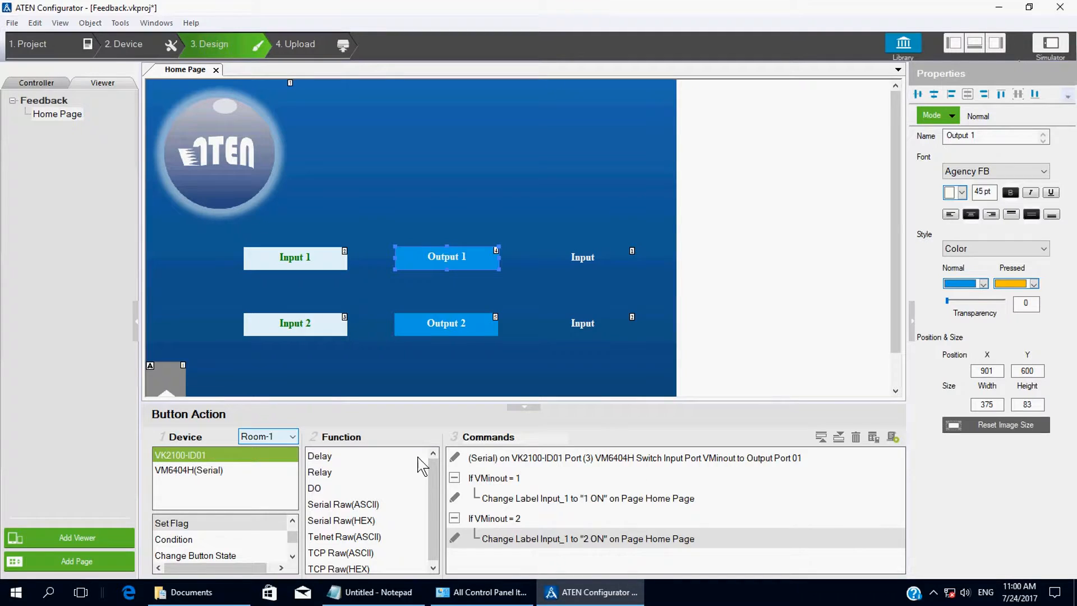
scroll(down, 3)
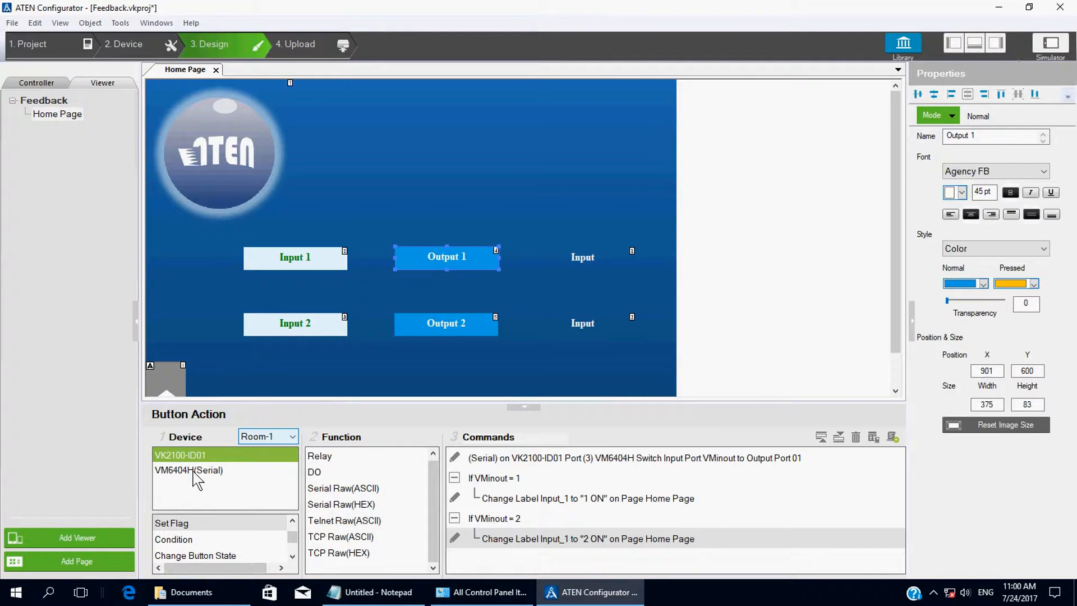
click(188, 470)
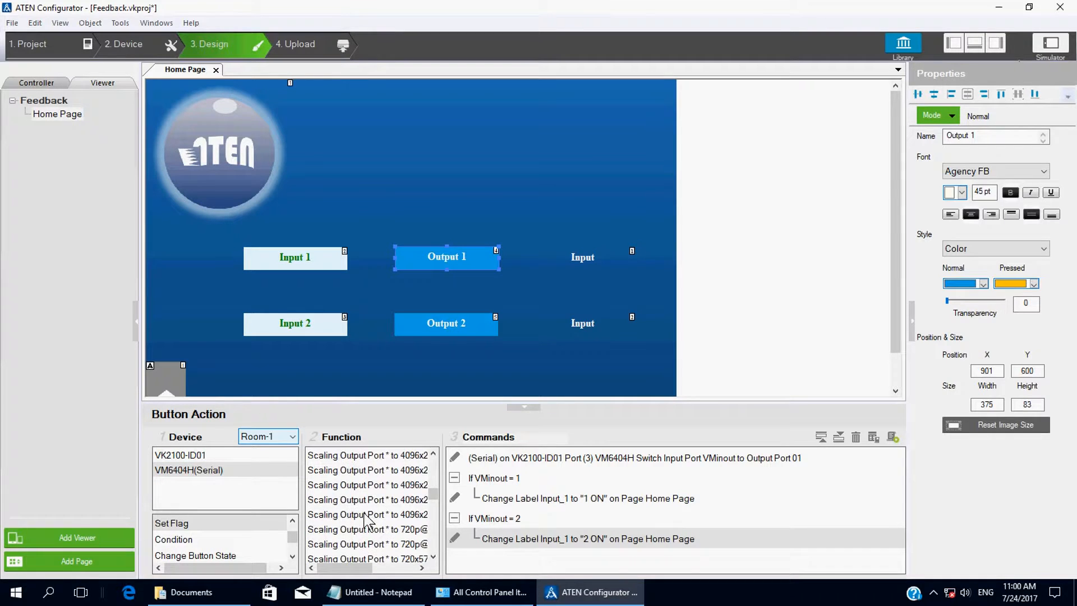
scroll(down, 3)
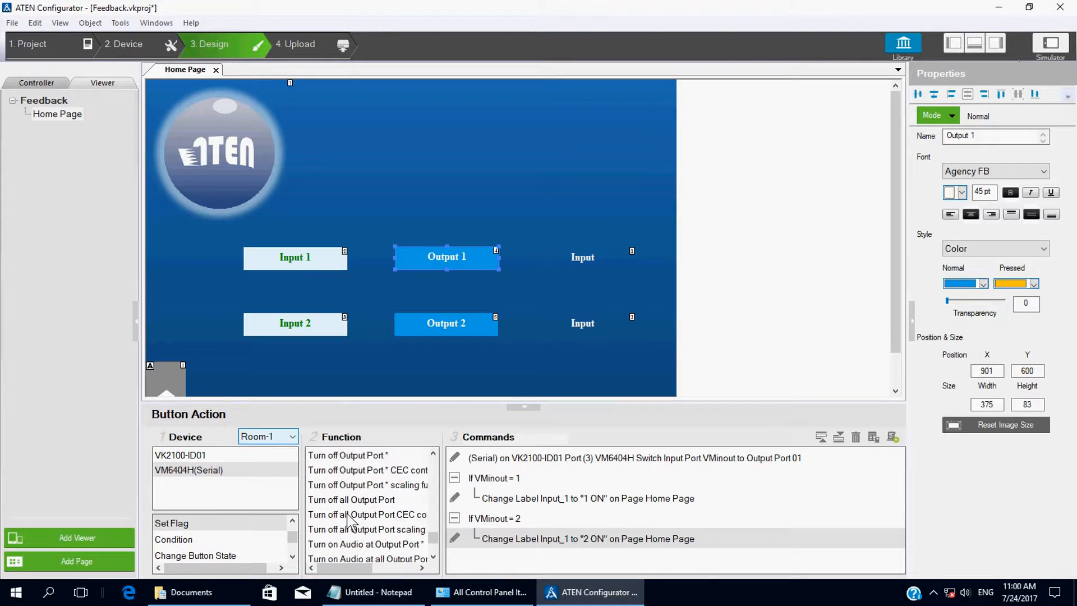
scroll(down, 3)
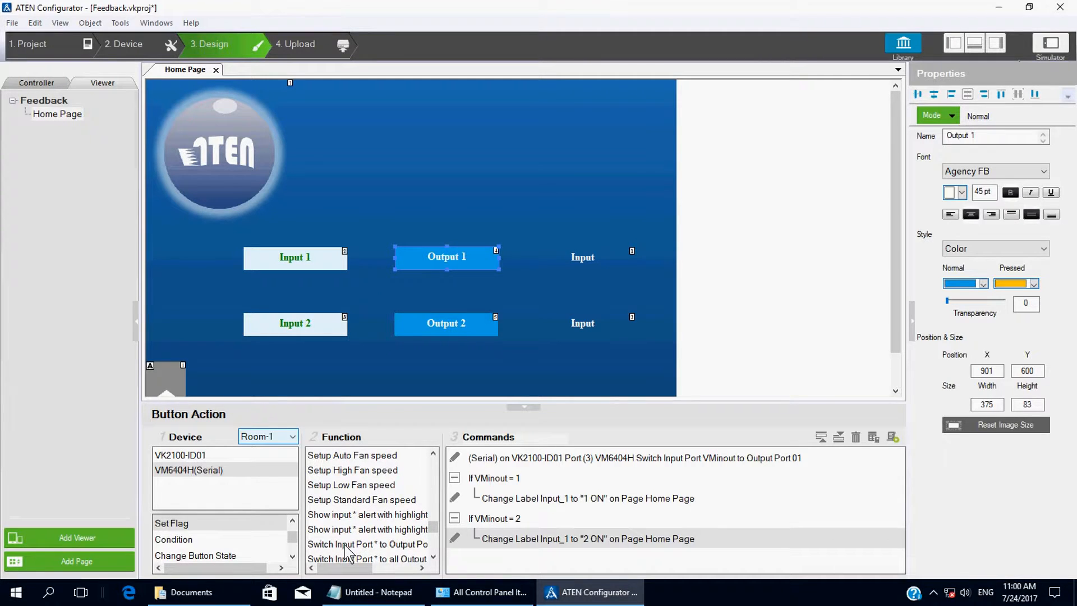
click(367, 544)
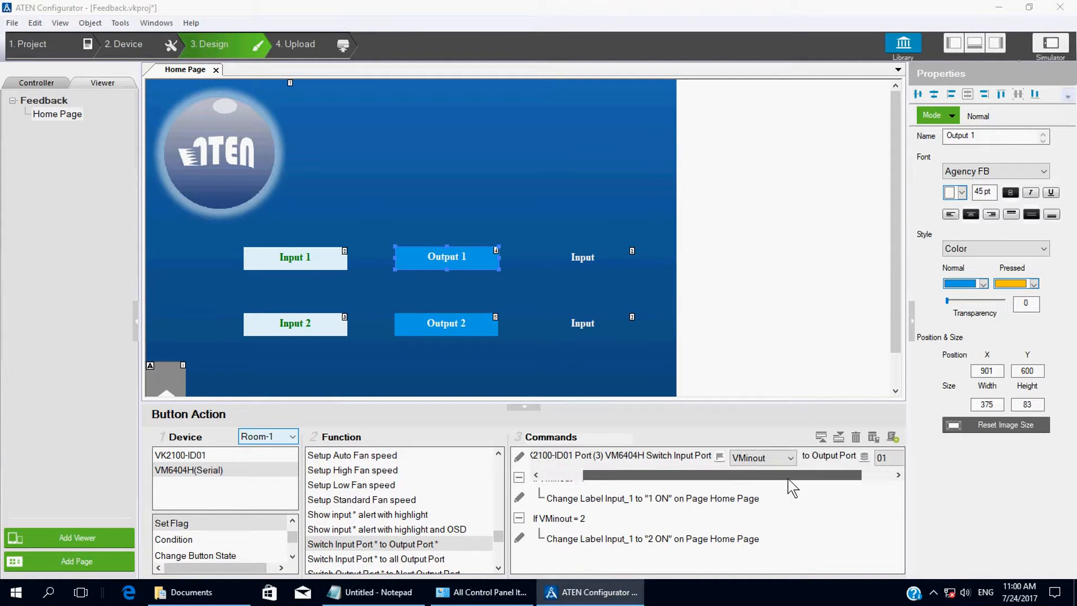
mouse_move(720, 459)
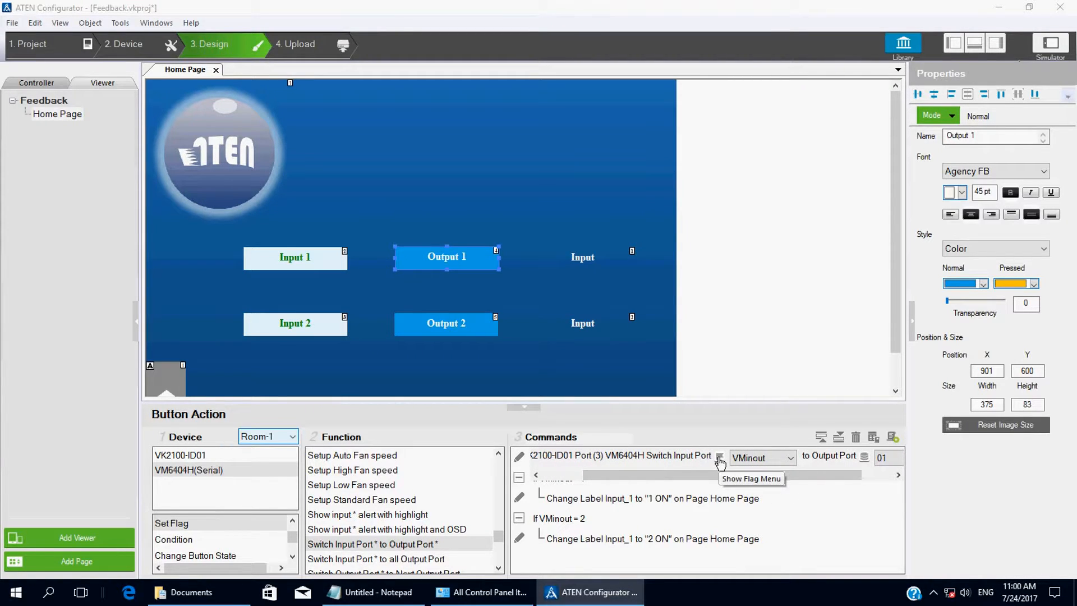
mouse_move(720, 458)
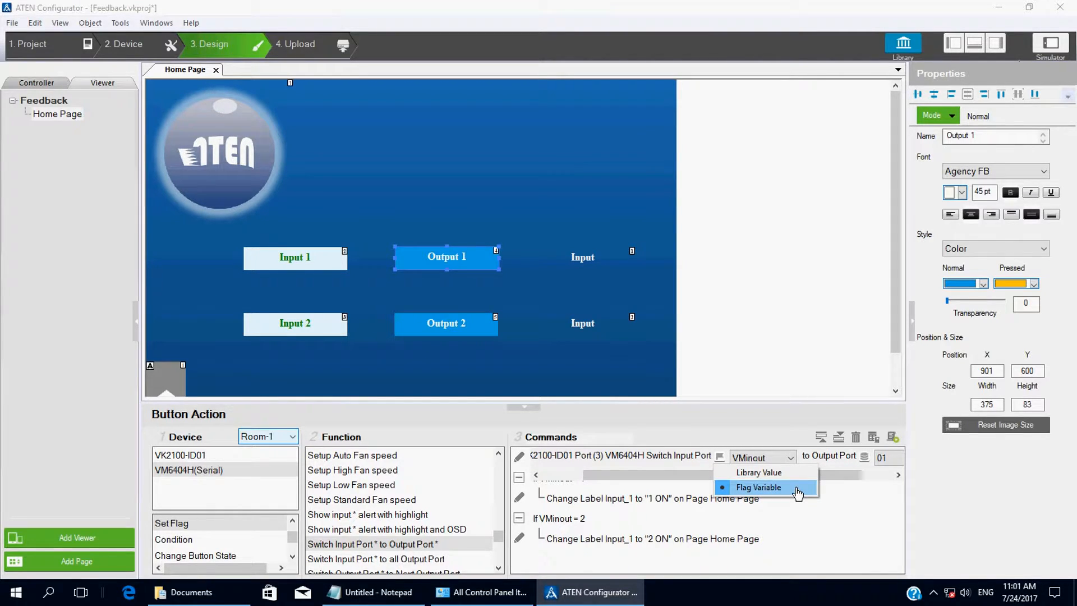
- Use the VMinout flag variable as the input port of Output 1's switch command
click(758, 487)
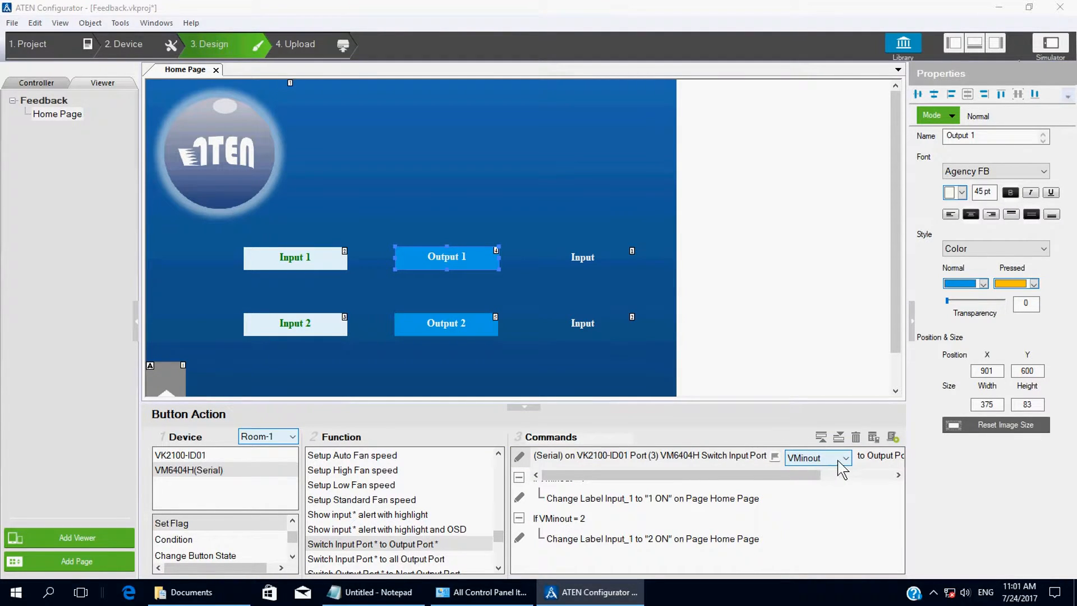
mouse_move(804, 467)
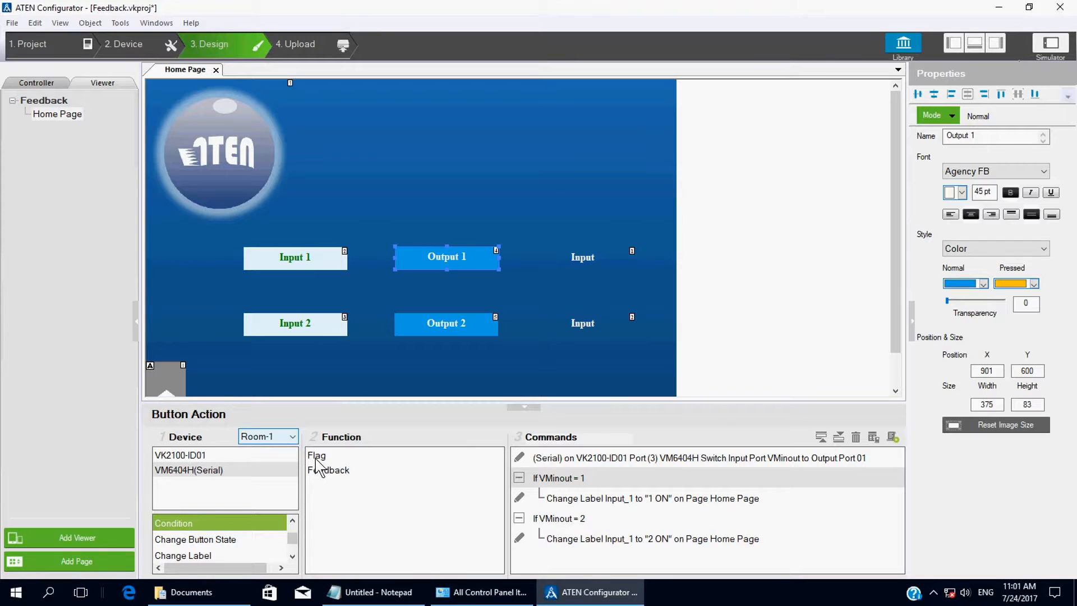
- Choose a flag-based Condition action for the Output 1 button
click(317, 455)
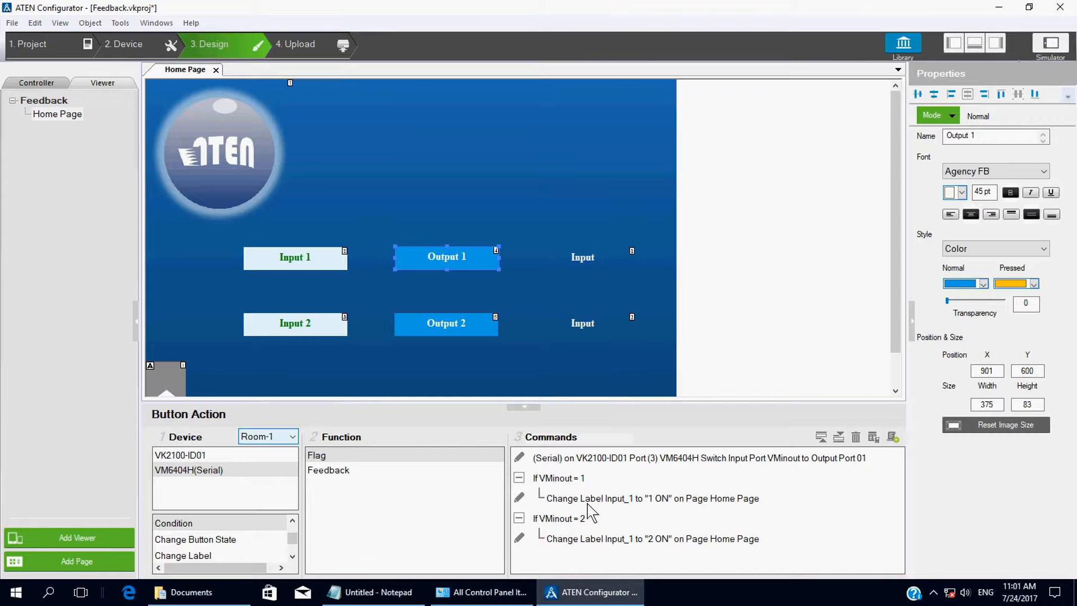
mouse_move(600, 522)
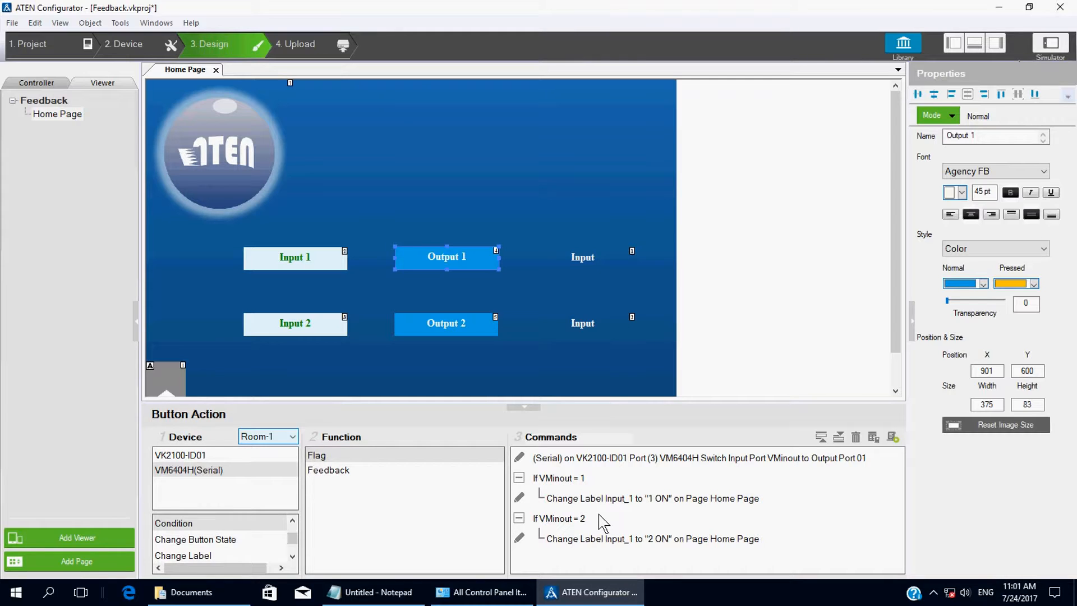
mouse_move(647, 517)
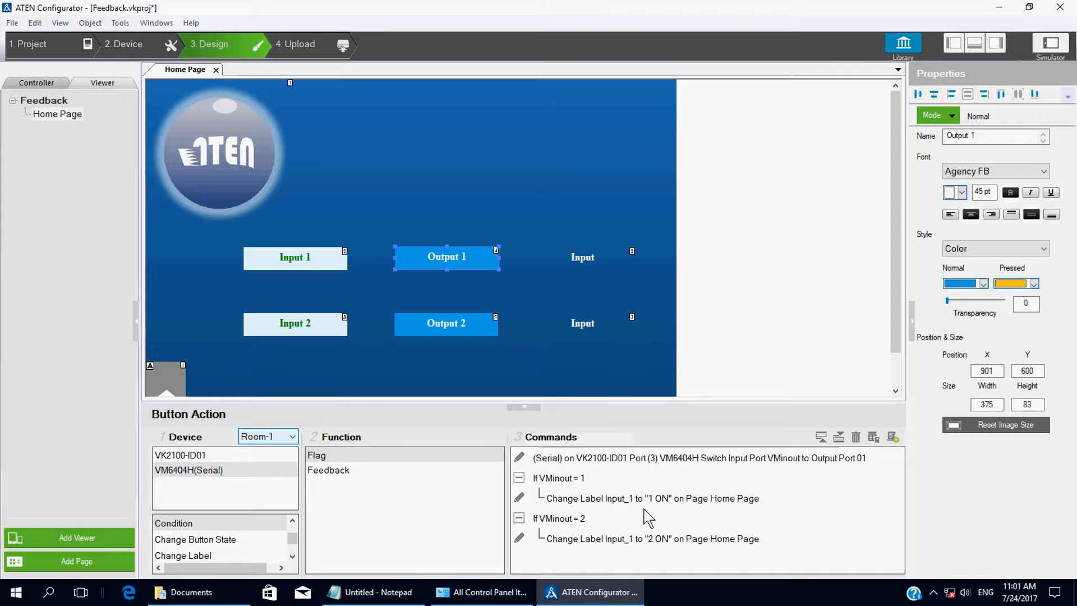
mouse_move(566, 499)
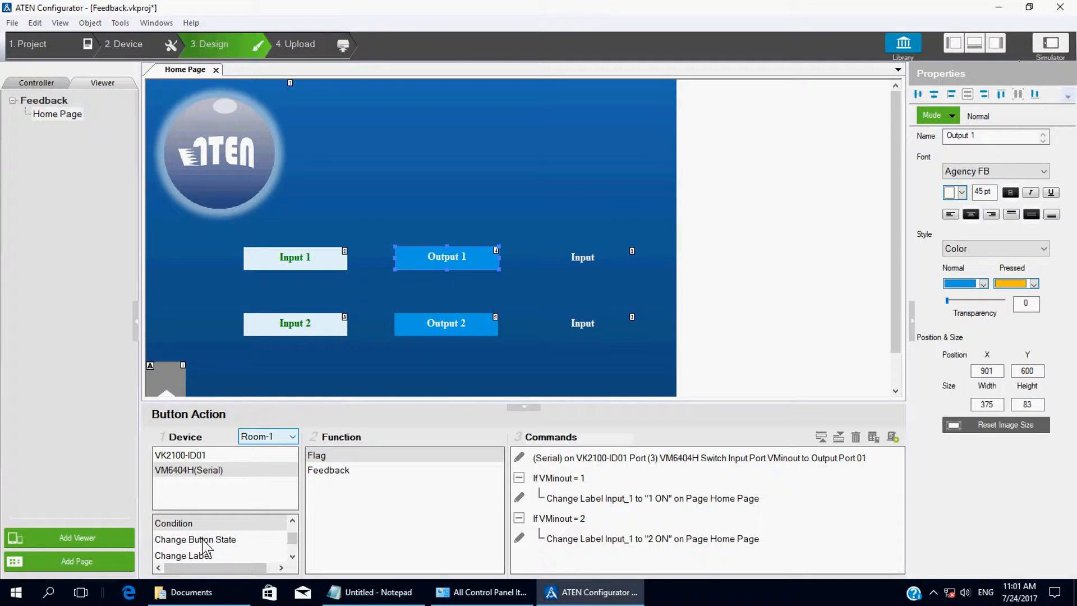
- Set the VMinout 1 and 2 conditions to label Input_1 '1 ON' and '2 ON', then review Output 1's commands
click(196, 555)
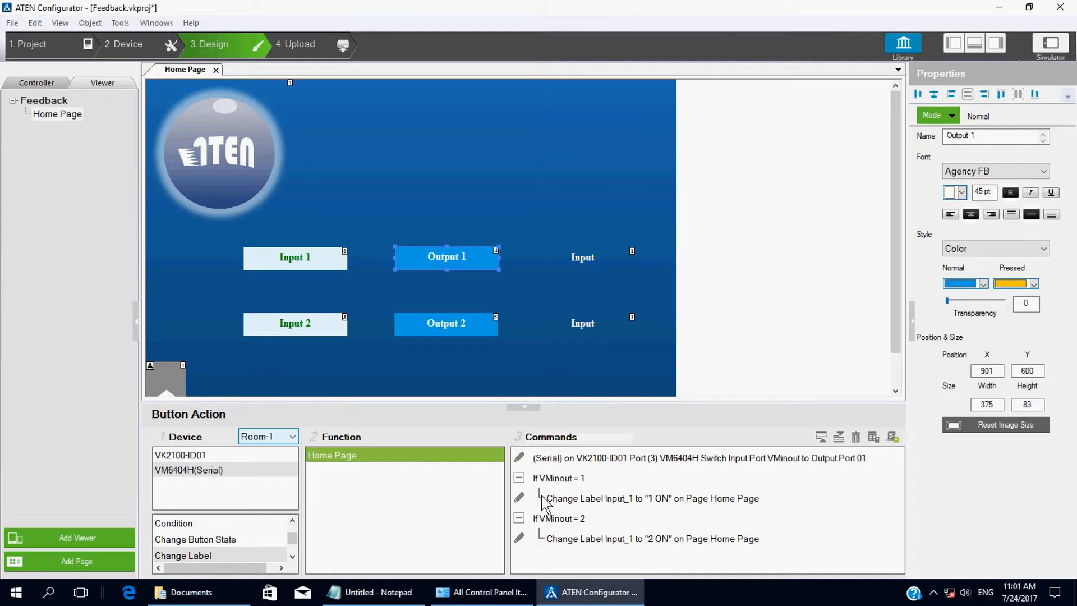
mouse_move(617, 515)
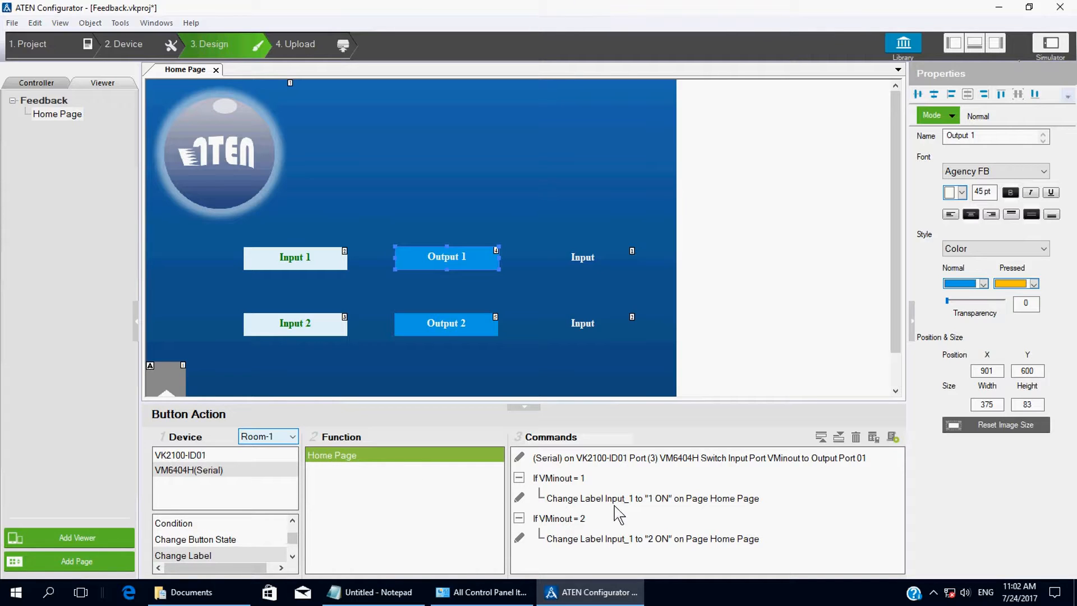
mouse_move(652, 507)
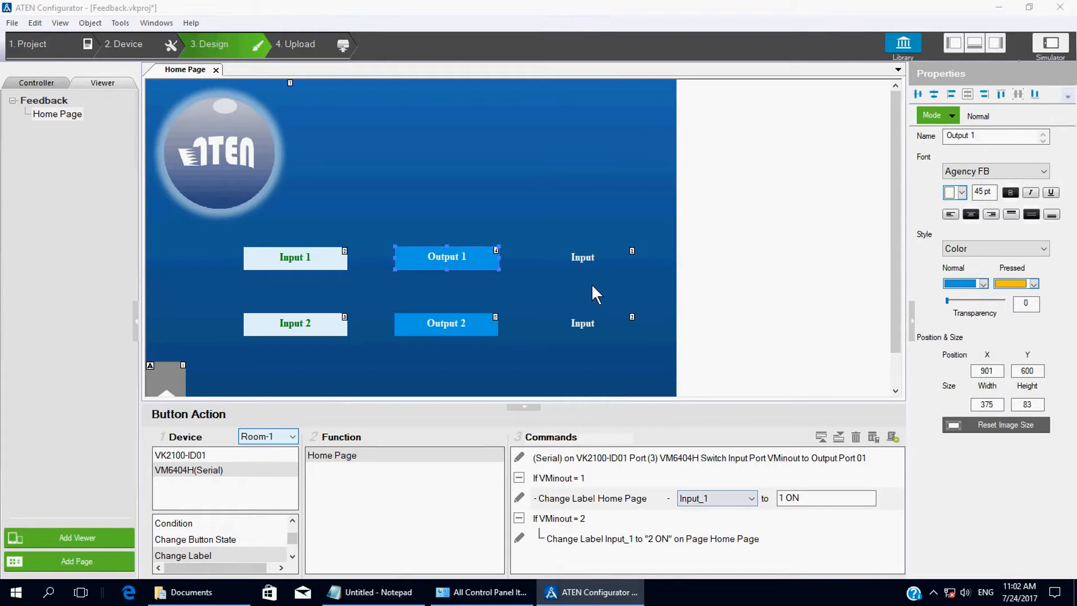
mouse_move(628, 253)
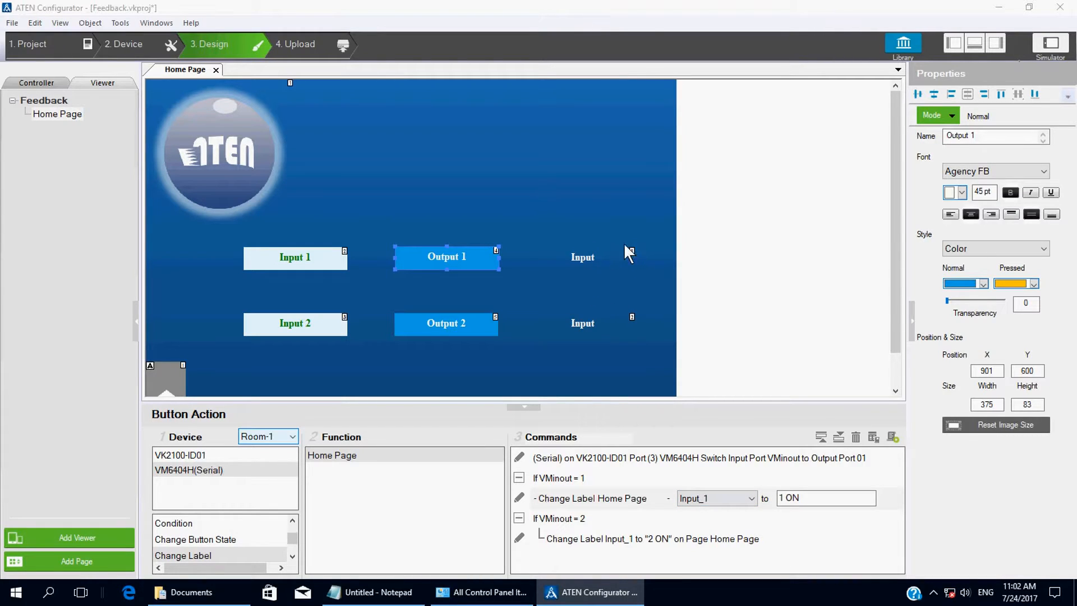
mouse_move(775, 515)
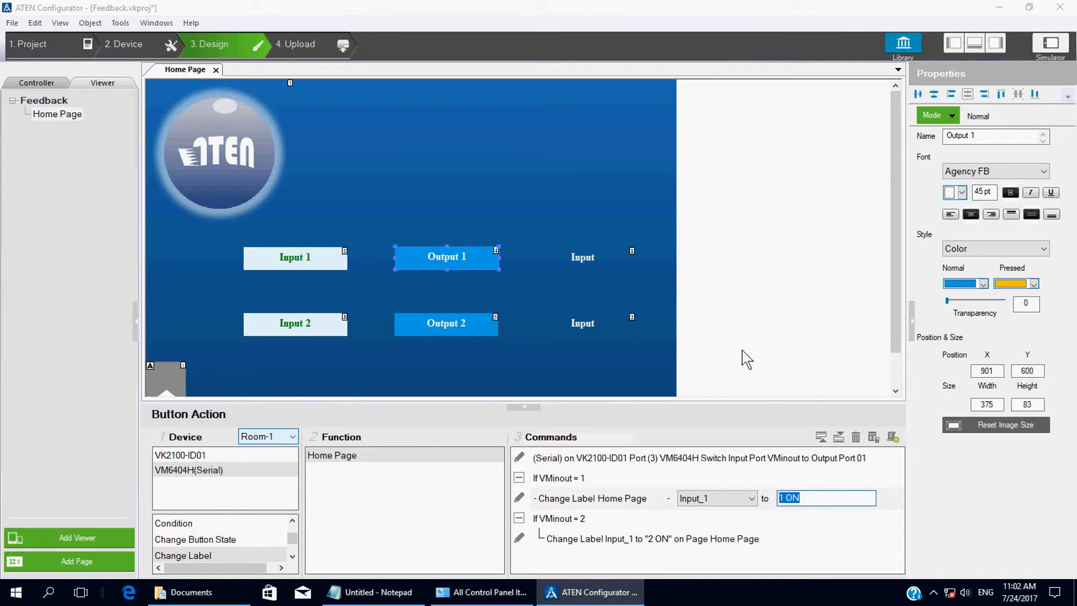
mouse_move(723, 315)
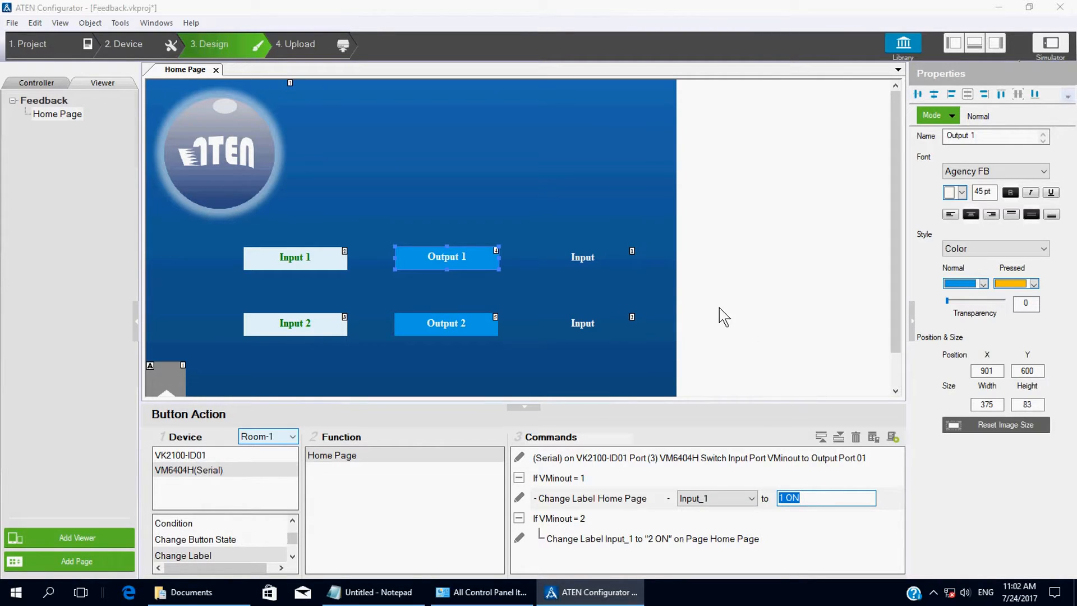
click(824, 498)
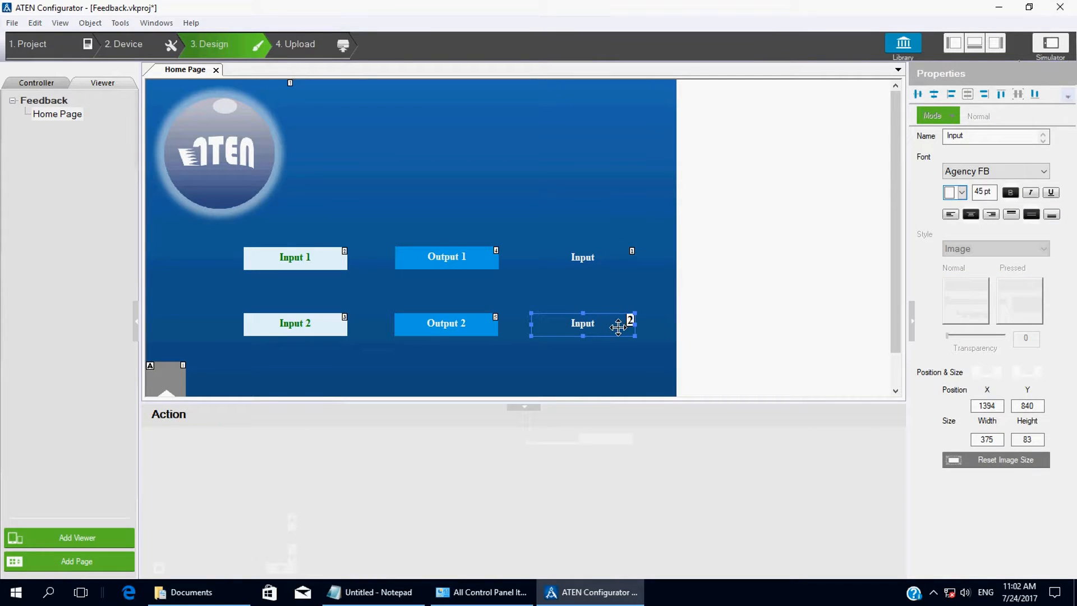
click(447, 257)
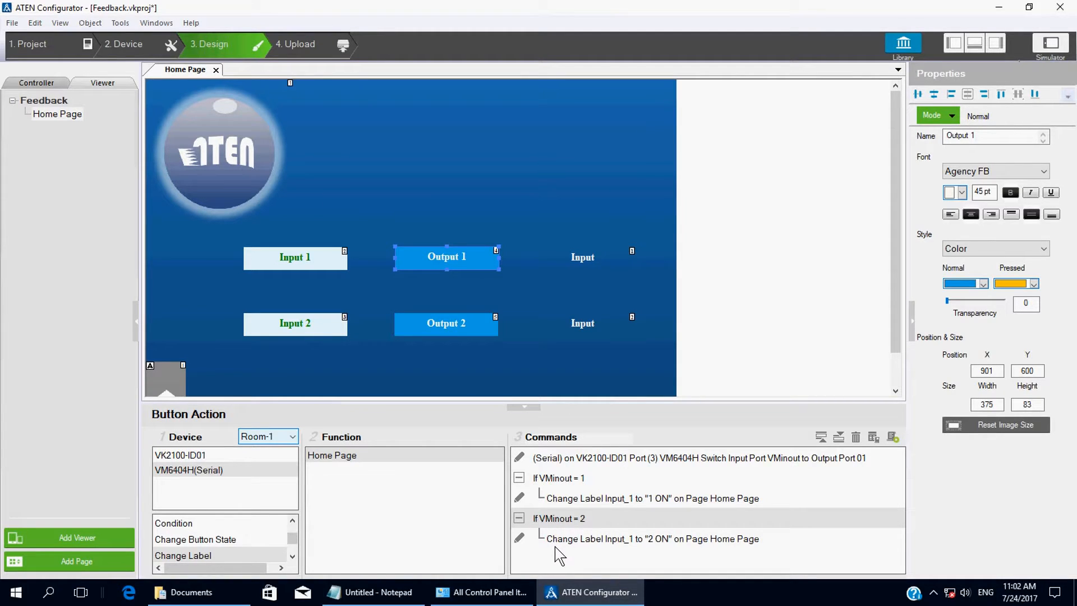
mouse_move(639, 553)
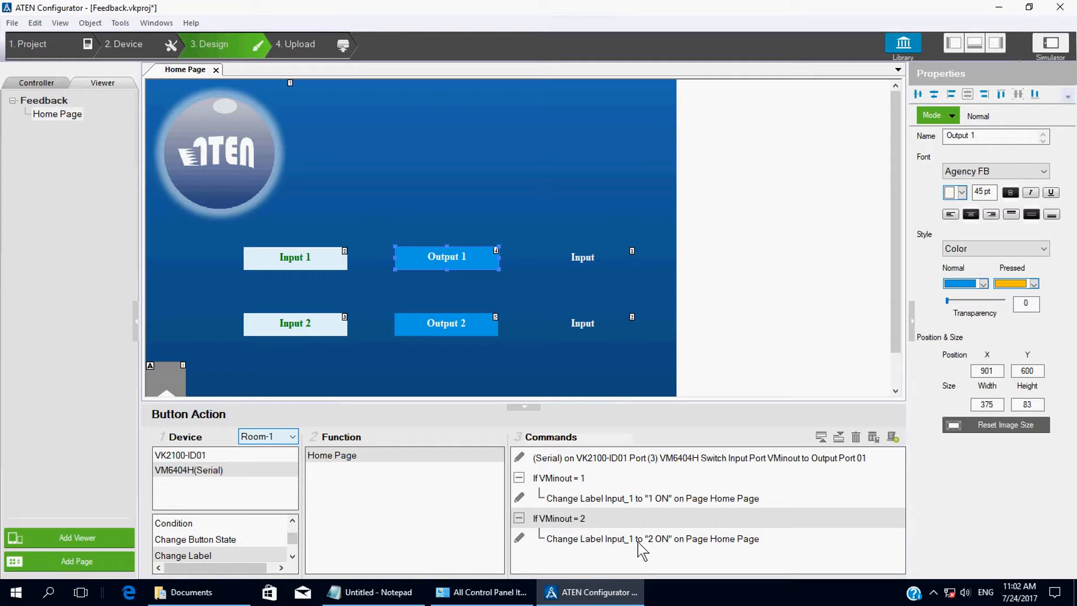
mouse_move(669, 553)
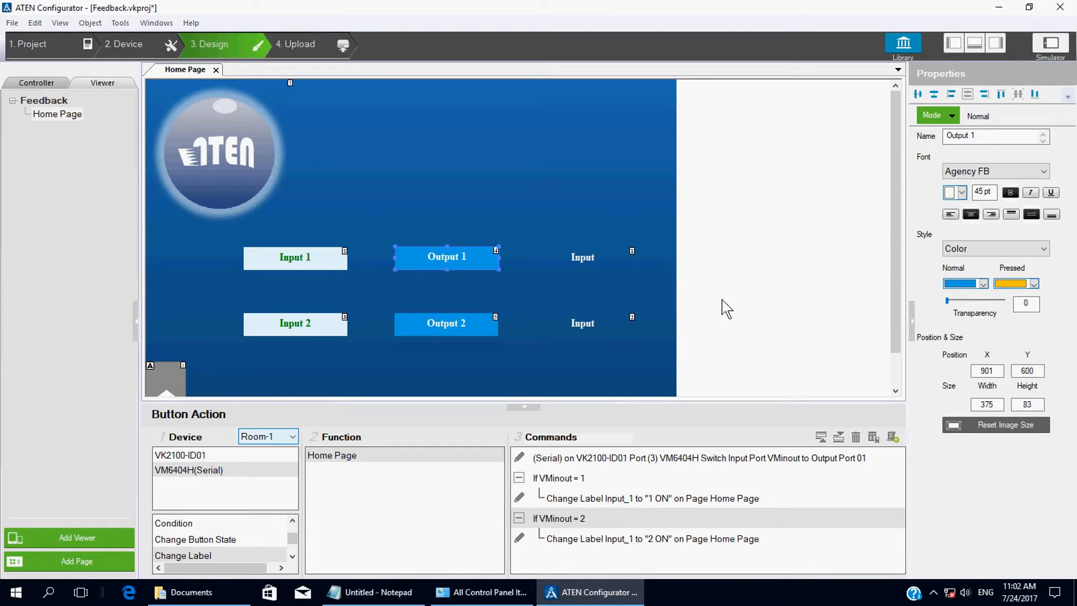
click(446, 323)
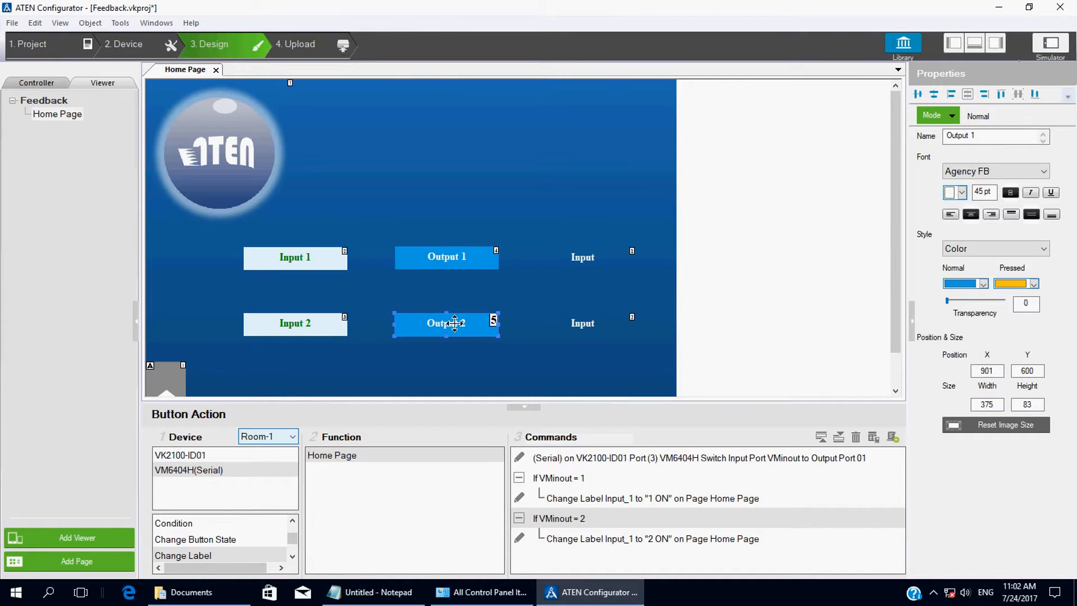
click(445, 323)
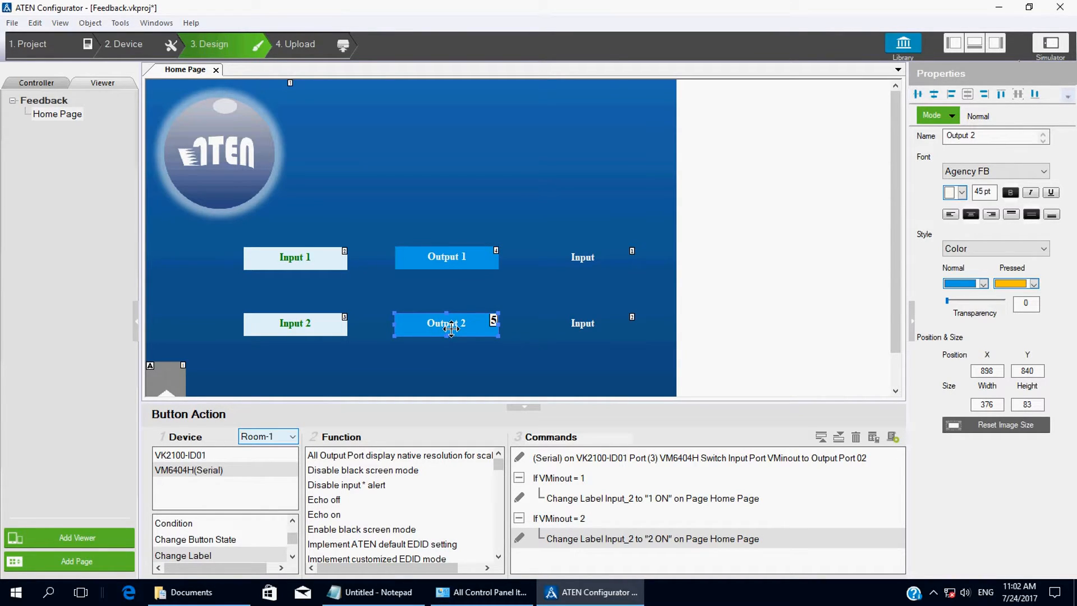
mouse_move(472, 325)
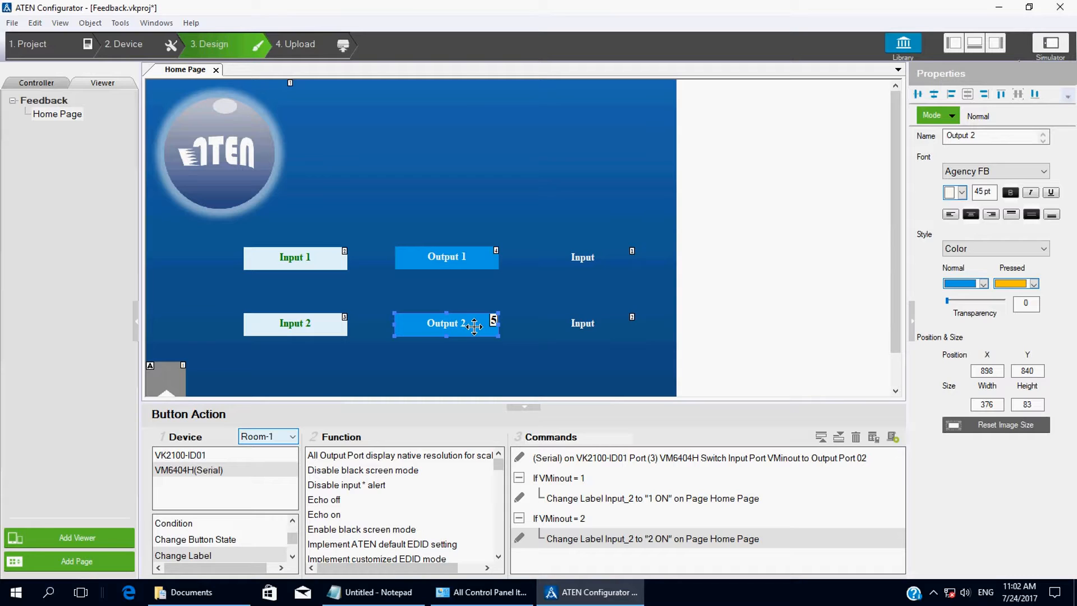
mouse_move(632, 478)
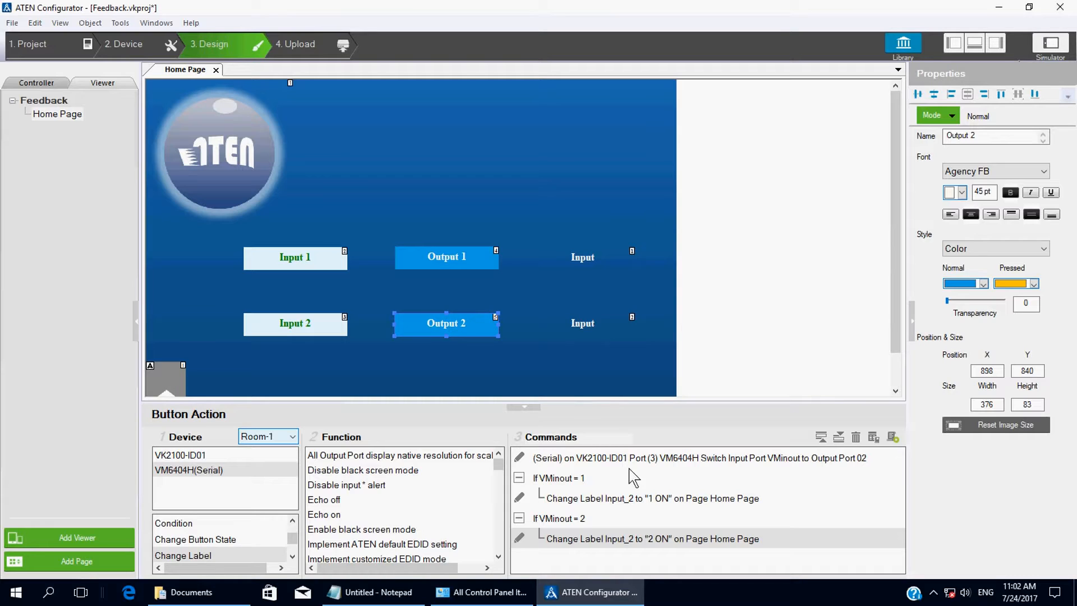
mouse_move(797, 481)
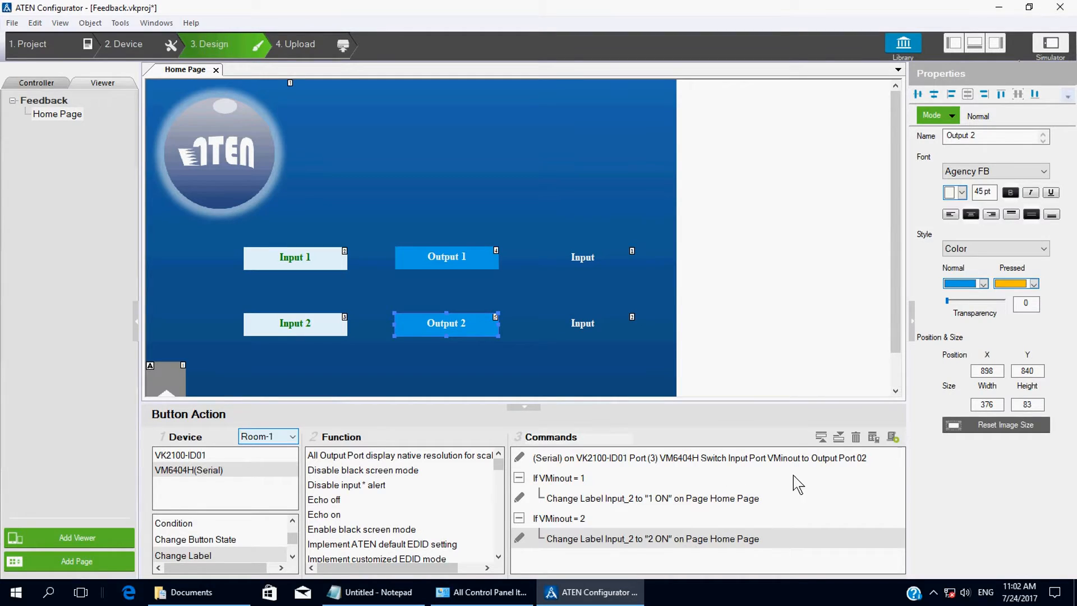
click(698, 458)
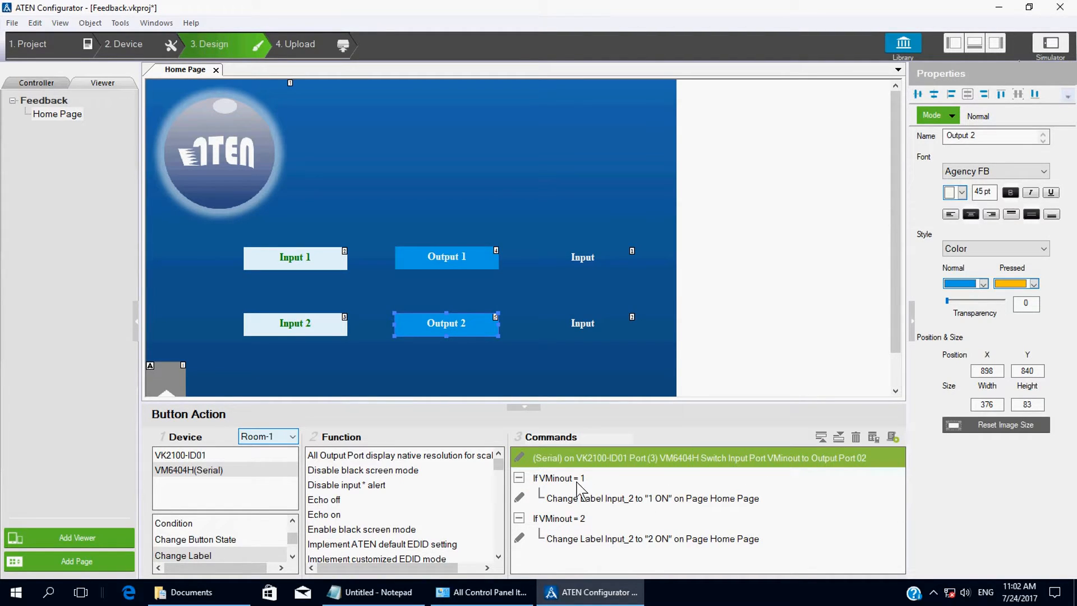
click(651, 539)
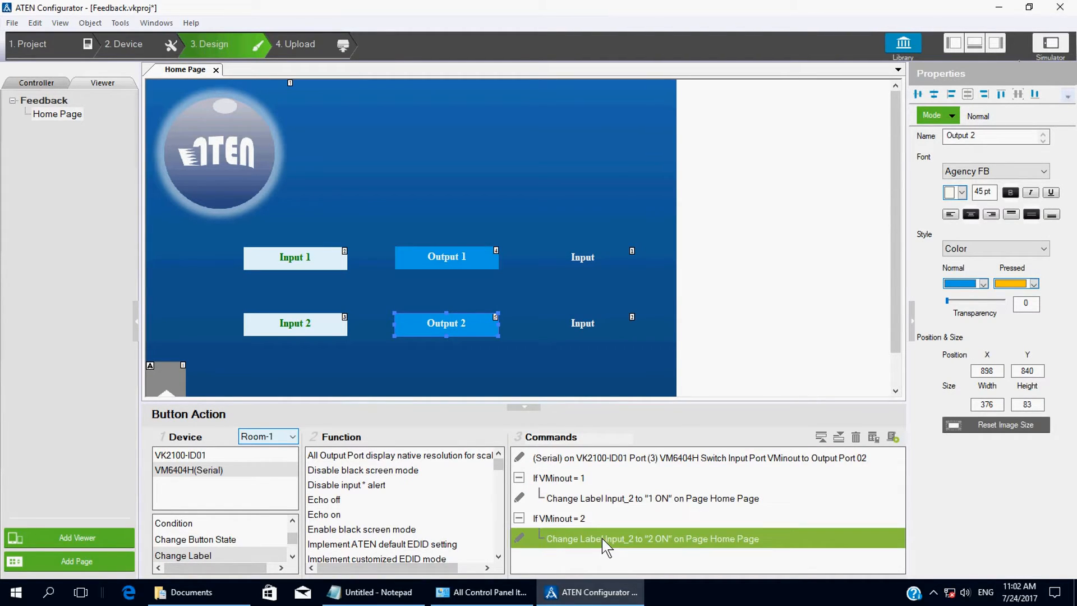
mouse_move(663, 544)
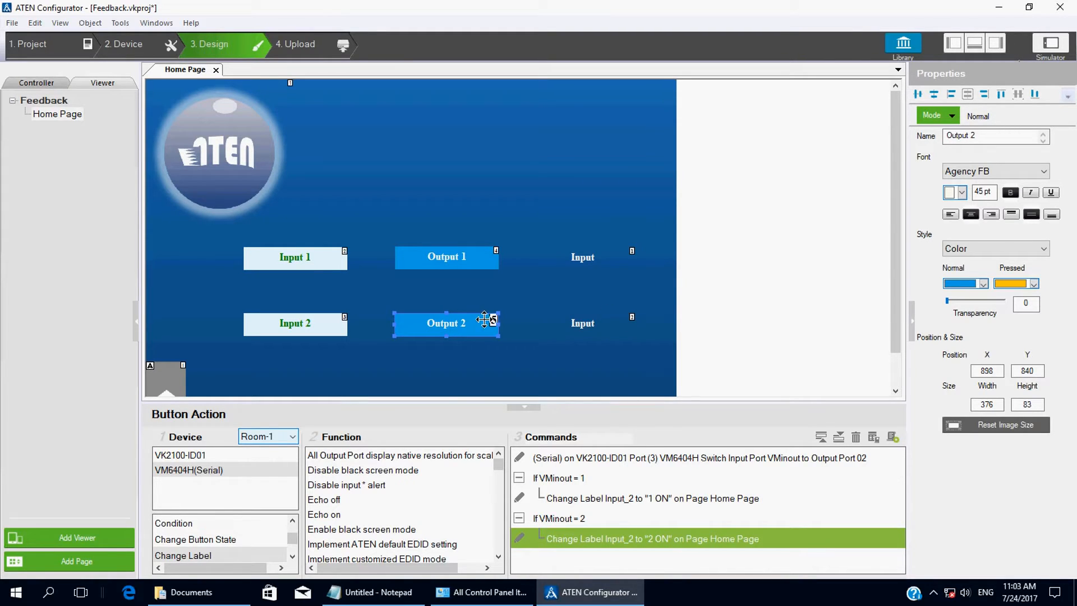
click(698, 458)
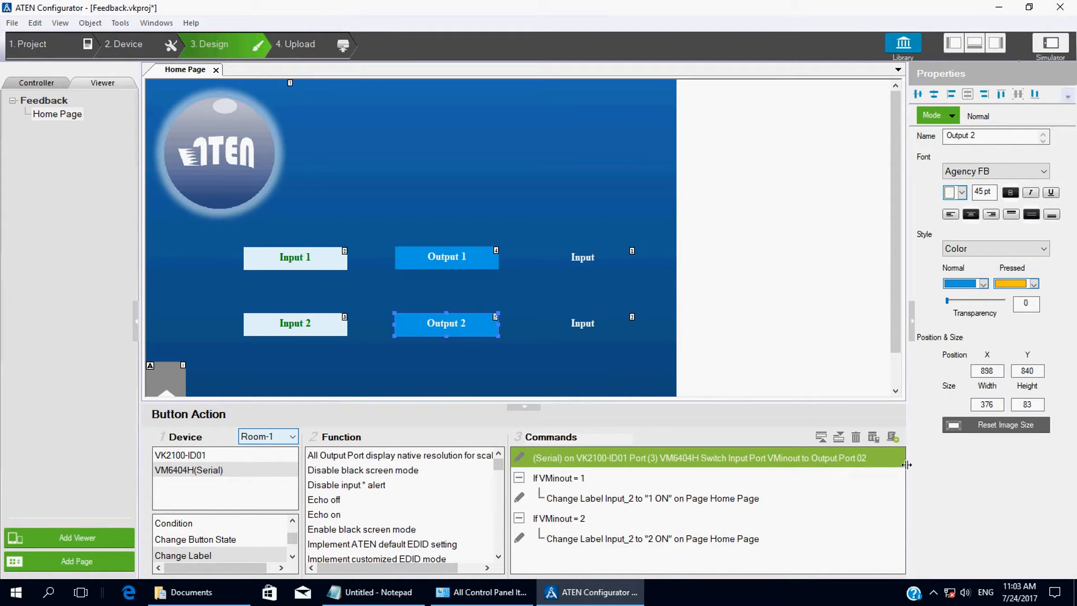
mouse_move(875, 469)
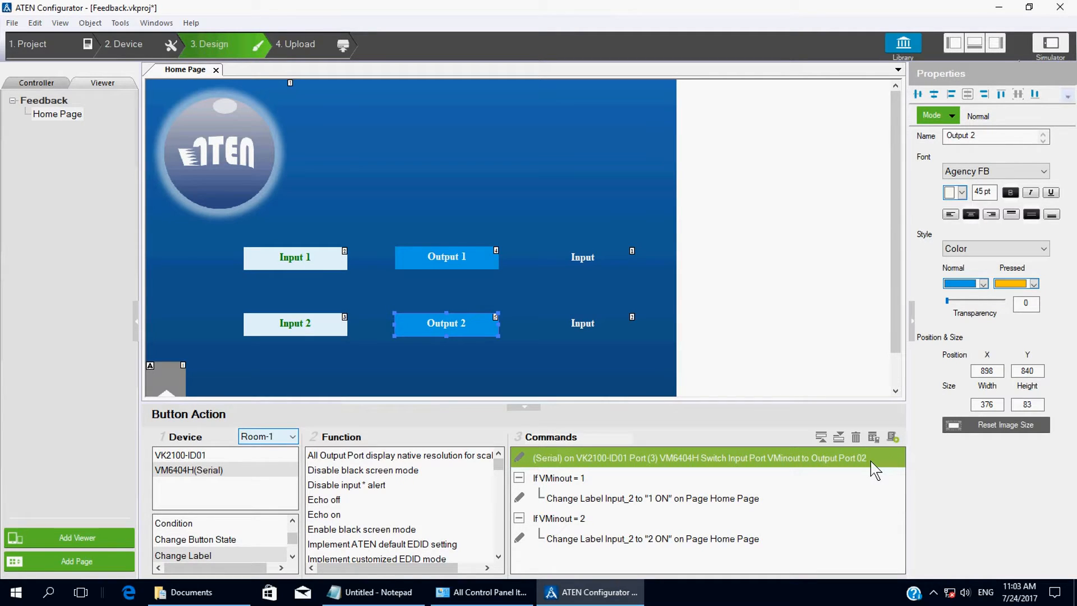
mouse_move(729, 489)
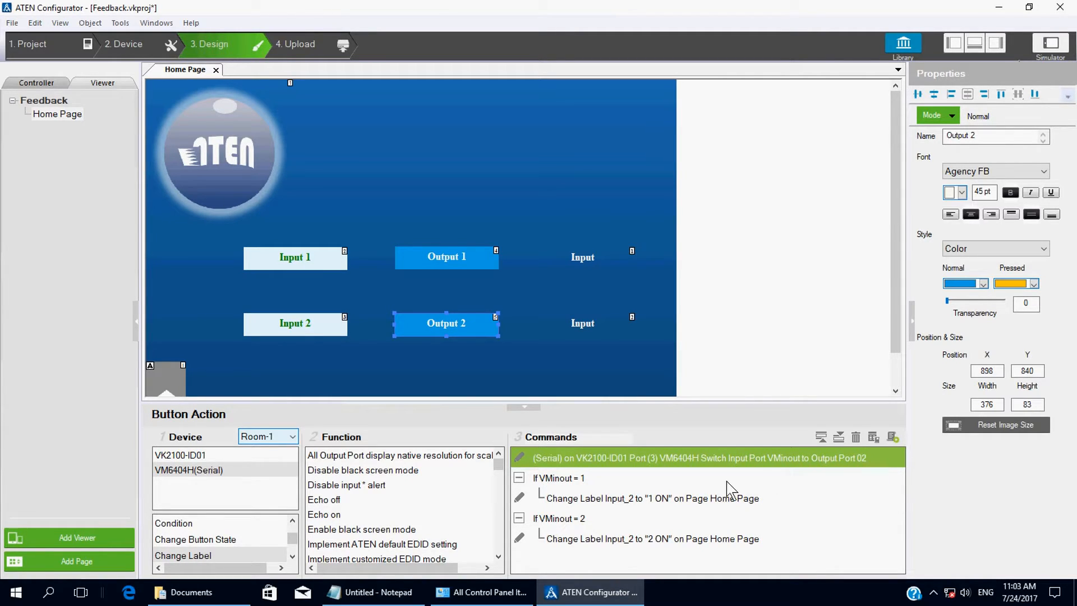
click(651, 498)
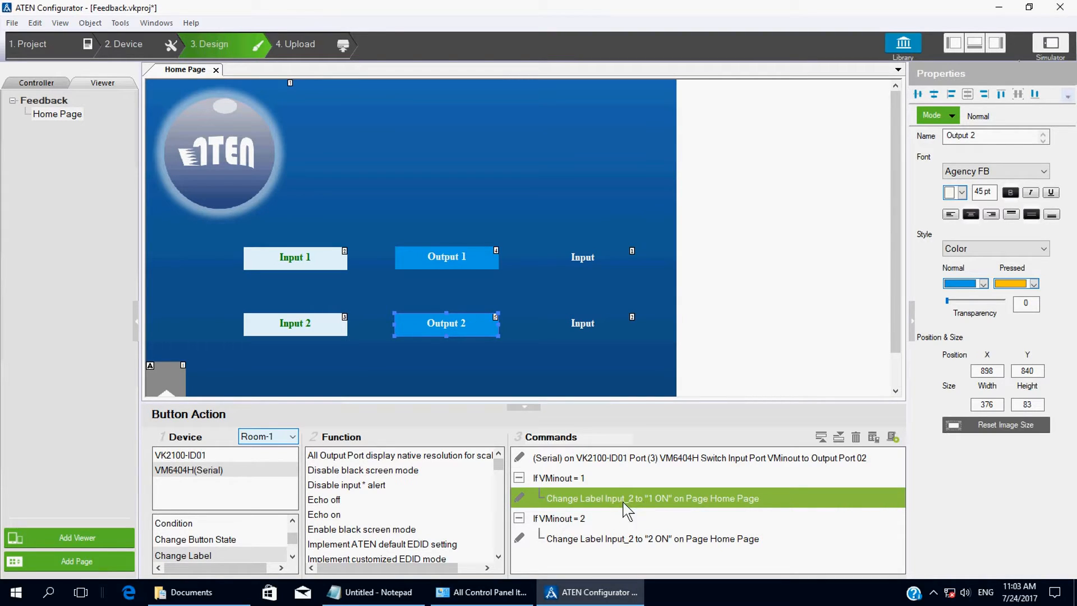
mouse_move(645, 329)
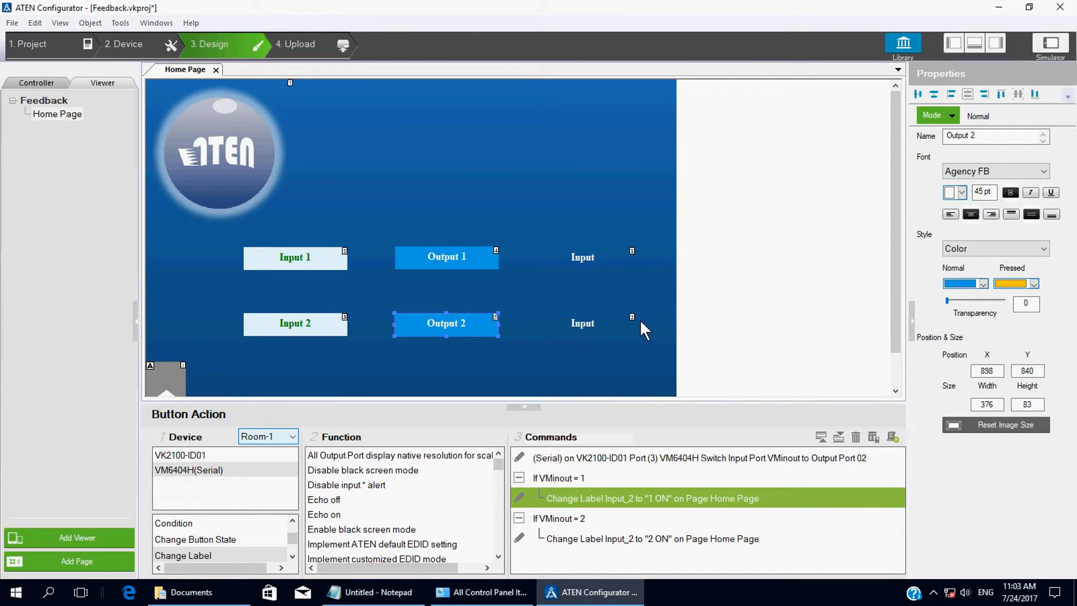
mouse_move(758, 333)
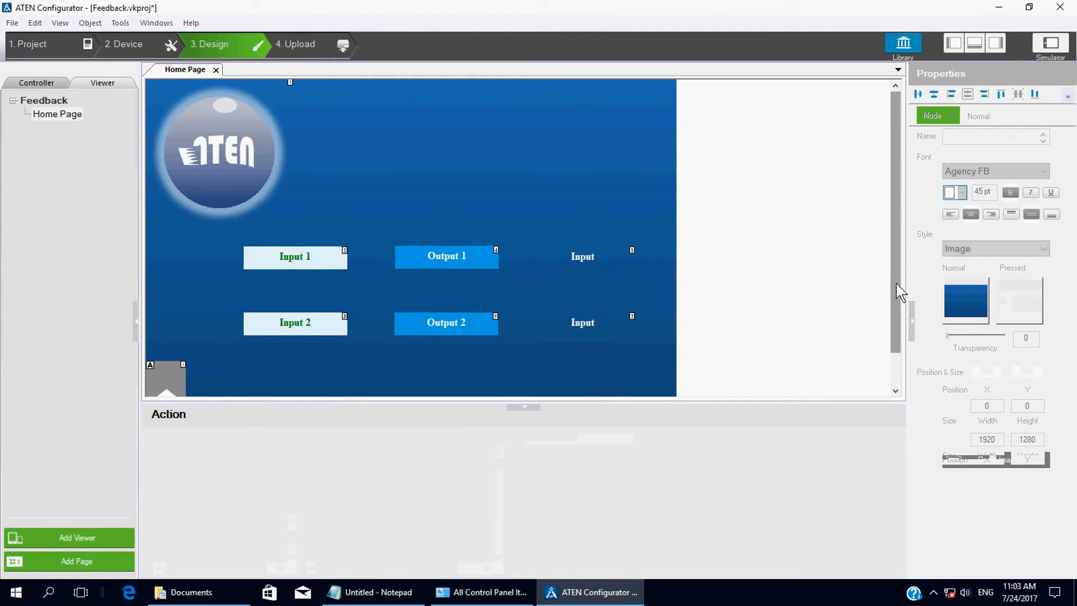
- Select the Output 2 button, go to the 4. Upload stage for VK2100-ID01, then minimise the configurator to the desktop
scroll(down, 3)
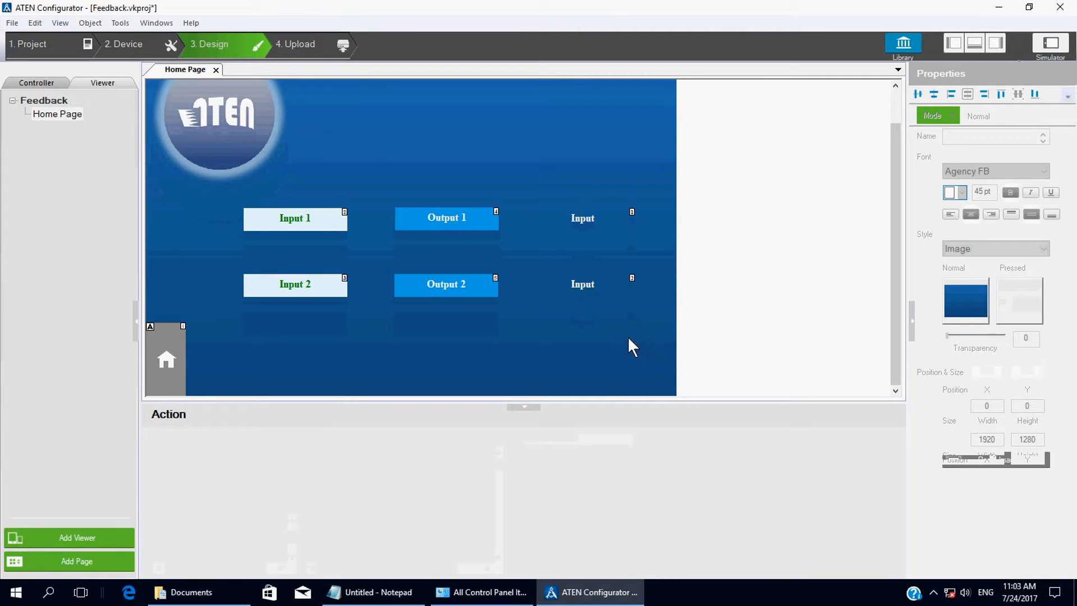
click(446, 284)
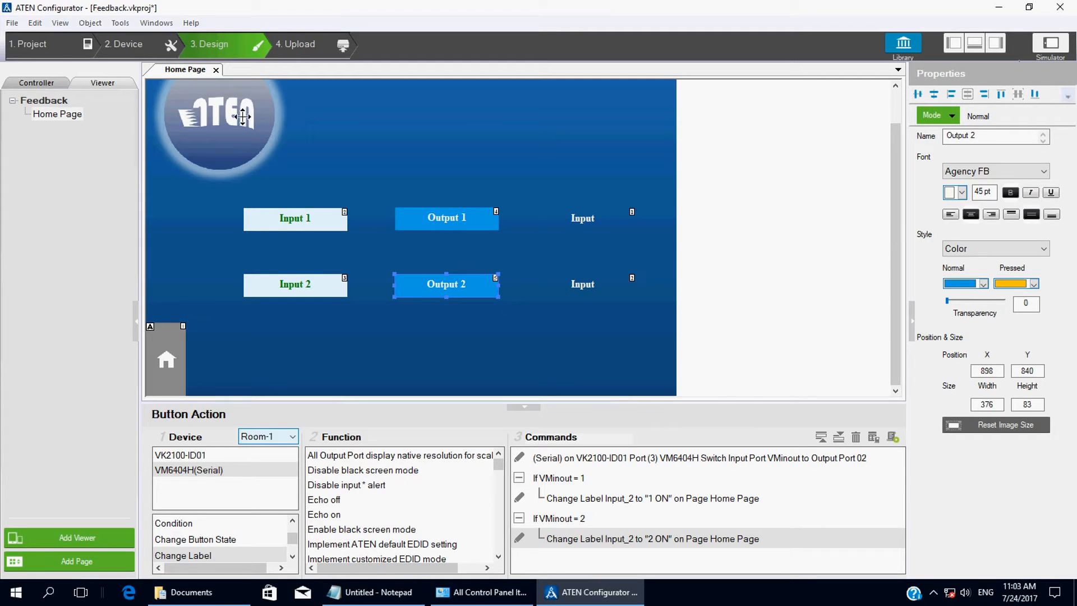
click(296, 43)
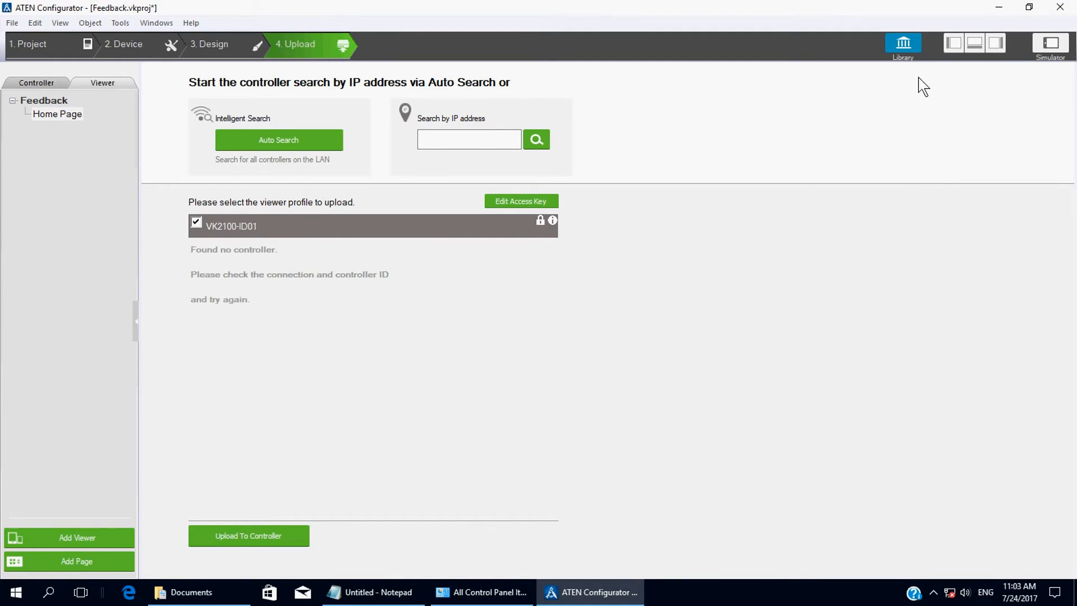
click(998, 8)
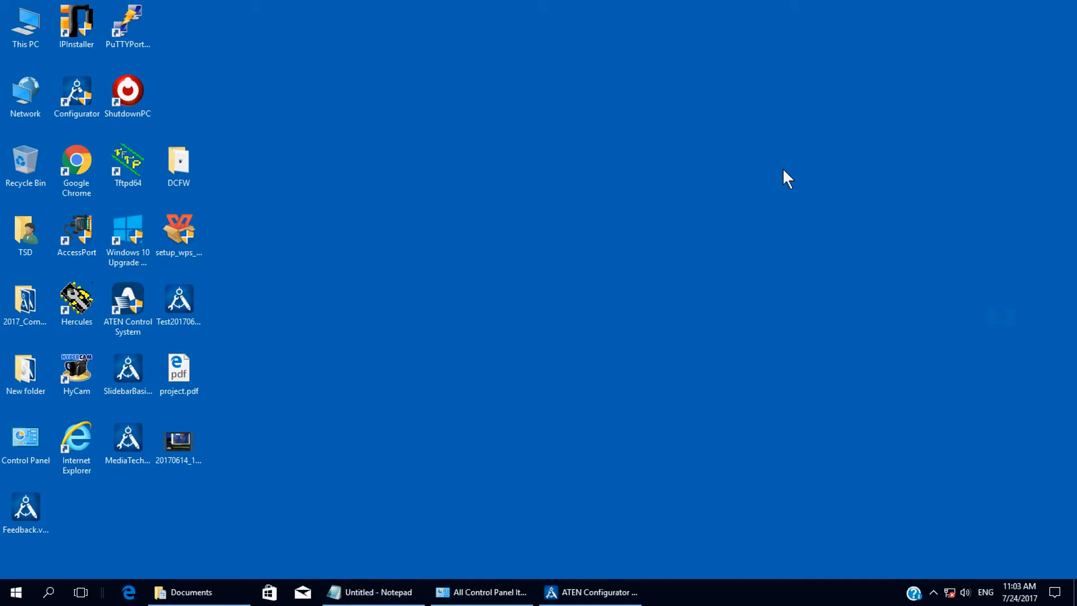
mouse_move(775, 421)
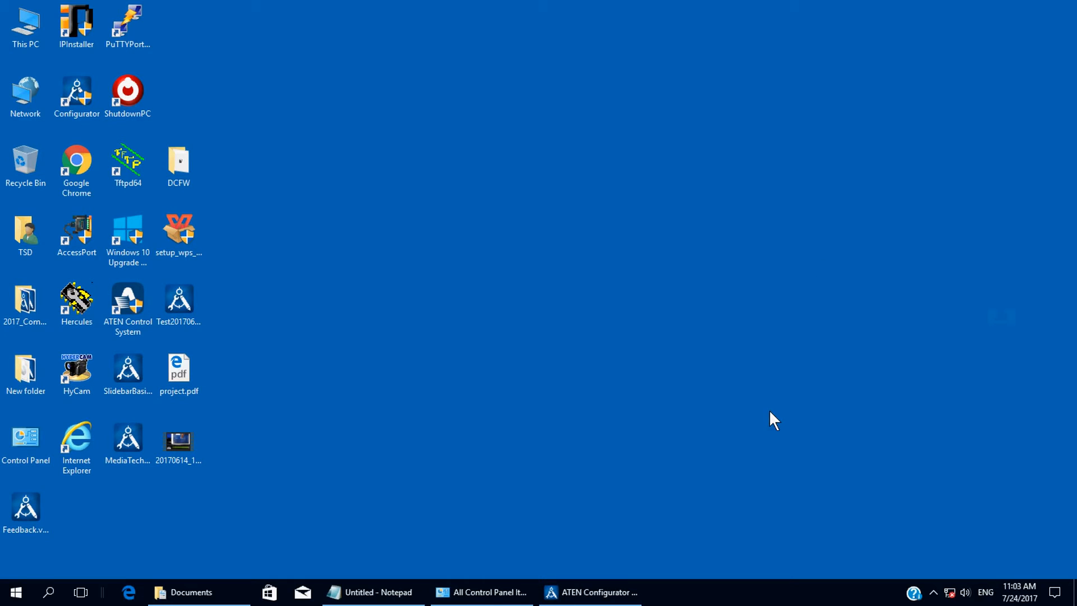